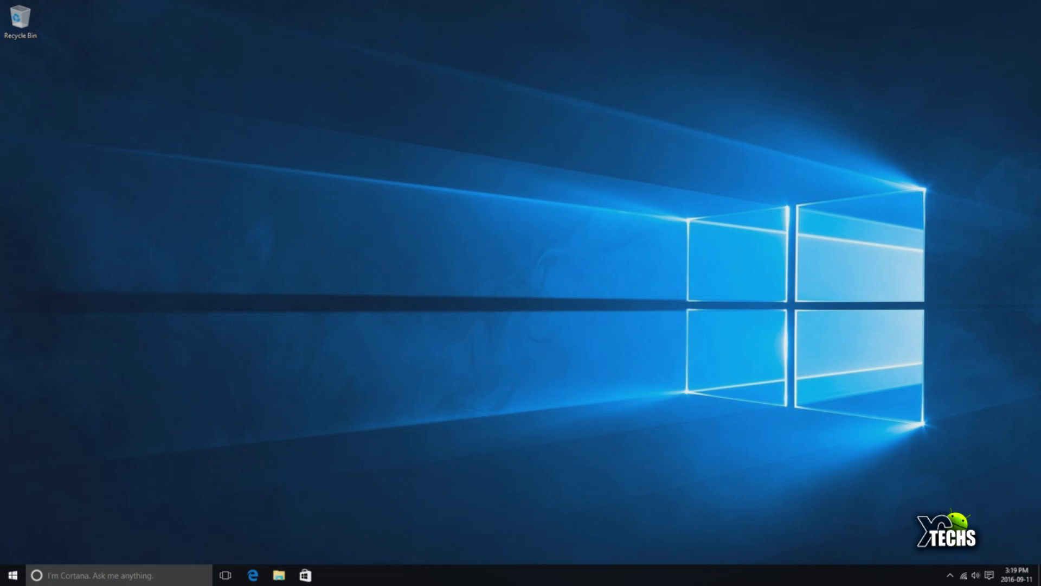
mouse_move(591, 551)
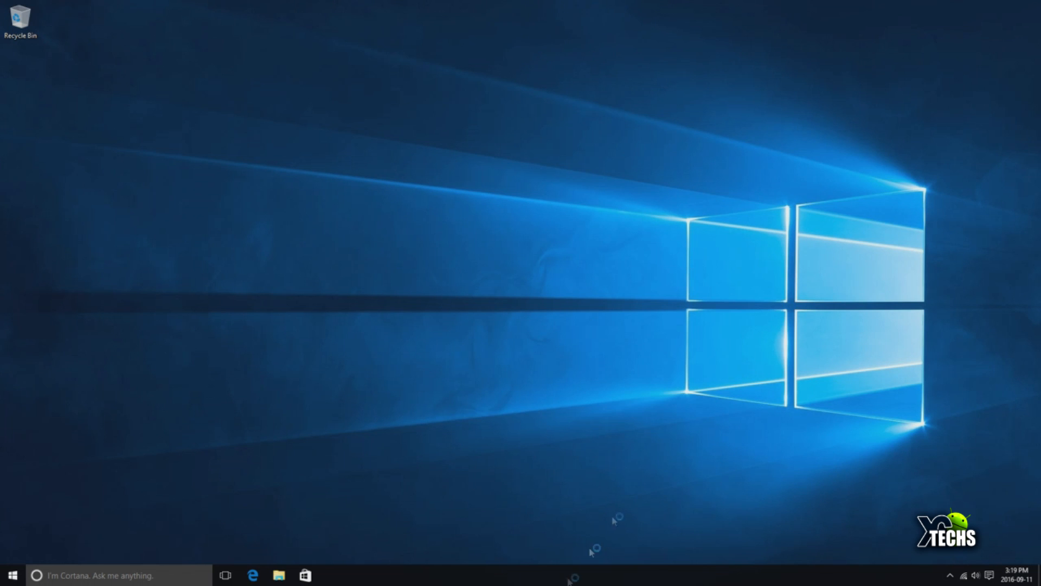
mouse_move(467, 565)
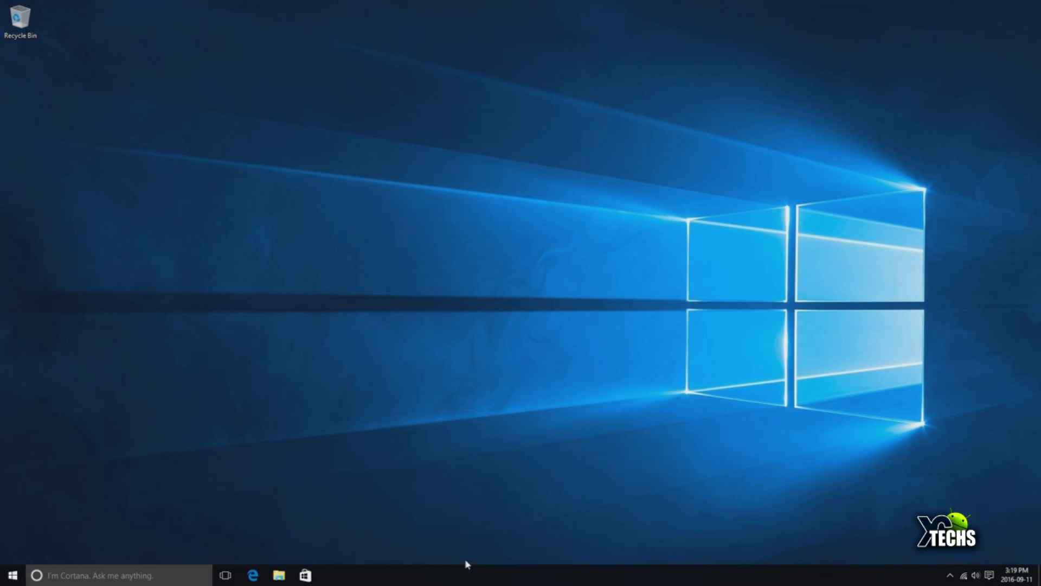
Switch Cortana on the taskbar from the full search box to the compact icon.
right_click(481, 574)
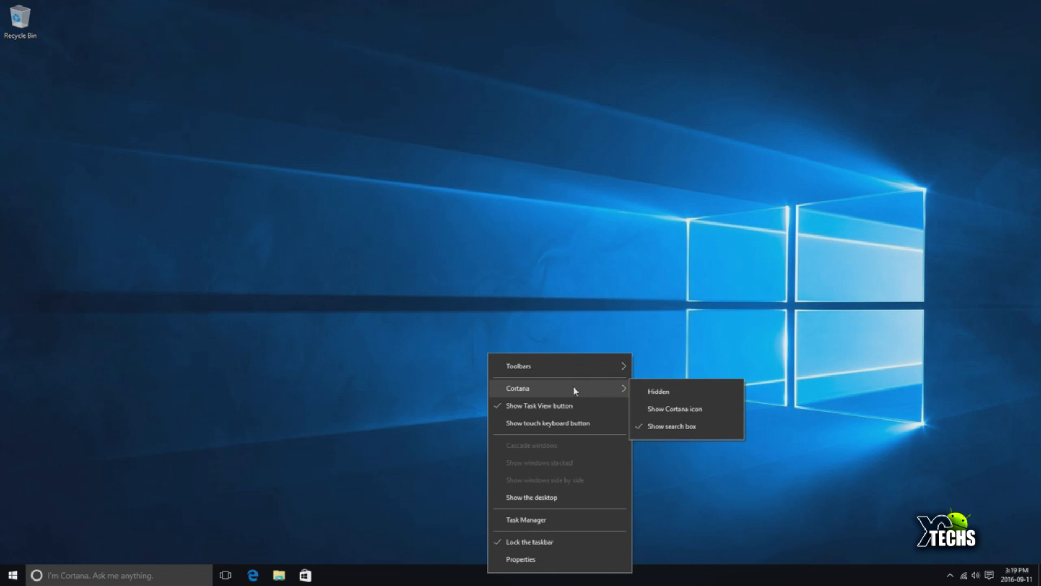
mouse_move(675, 408)
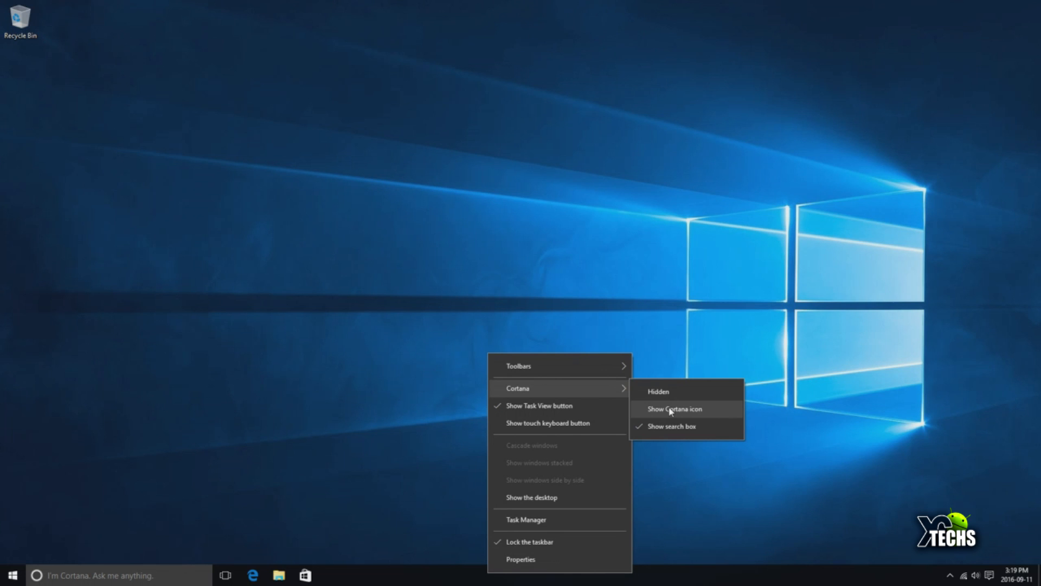
click(674, 408)
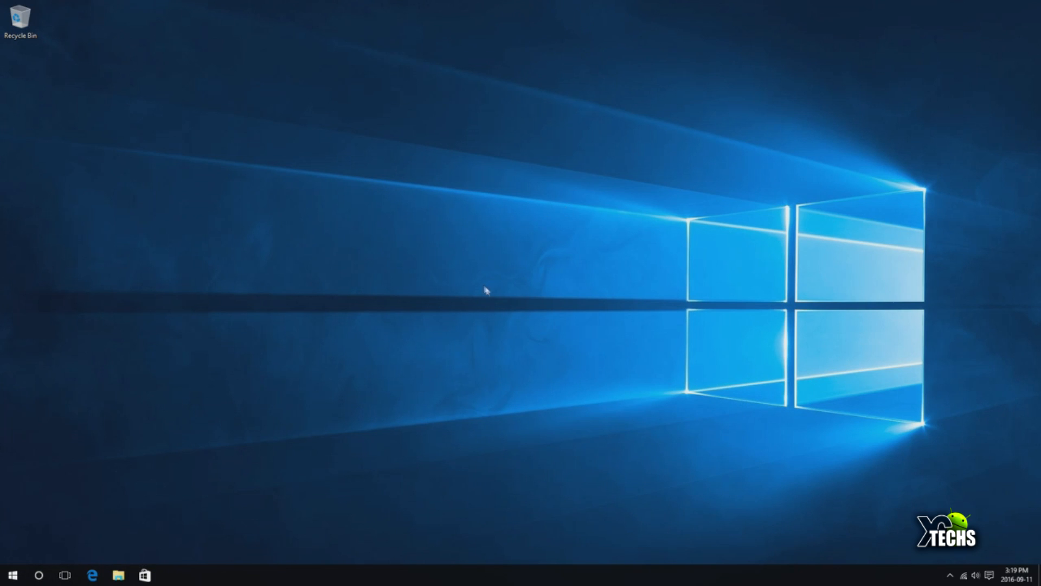
Set the desktop background to the underwater swimmer photo through Personalize, then close Settings.
right_click(637, 289)
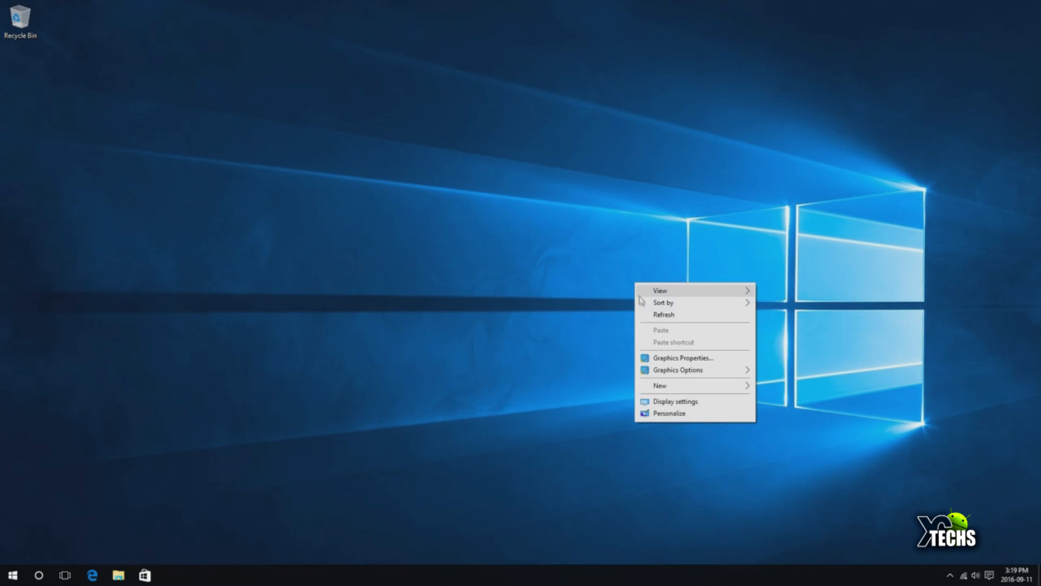
mouse_move(660, 413)
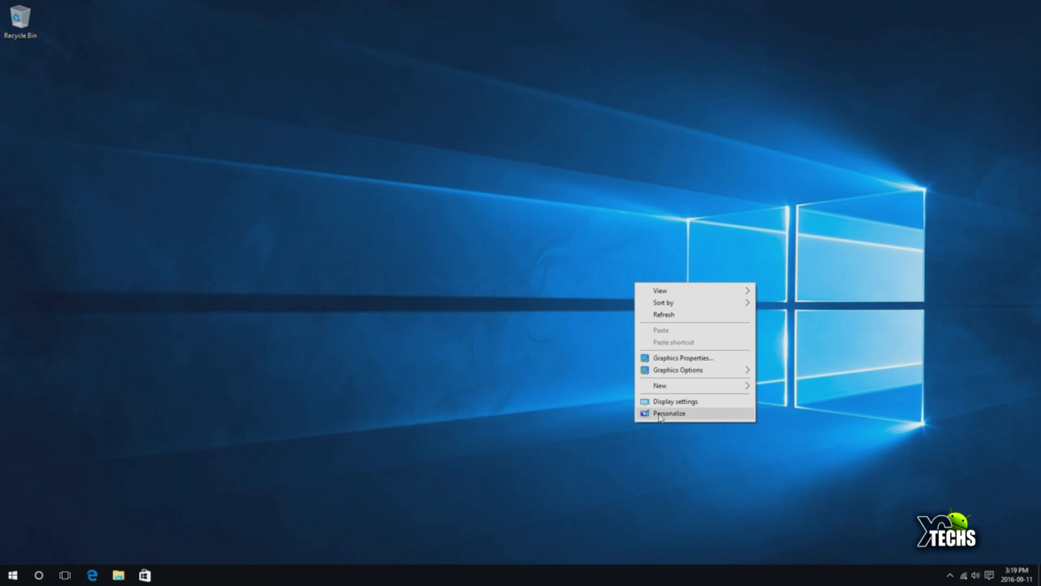
click(668, 413)
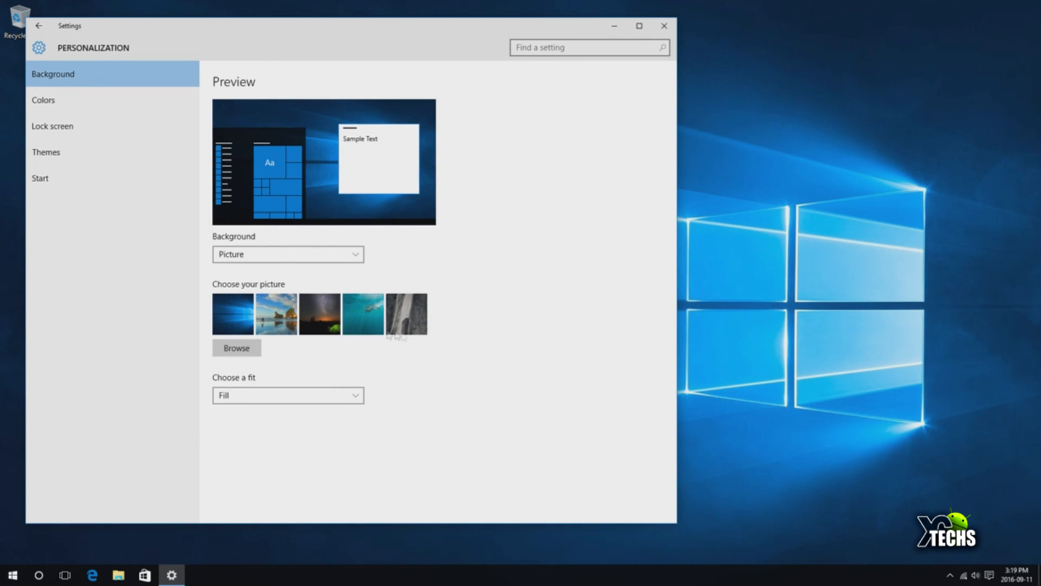
mouse_move(278, 314)
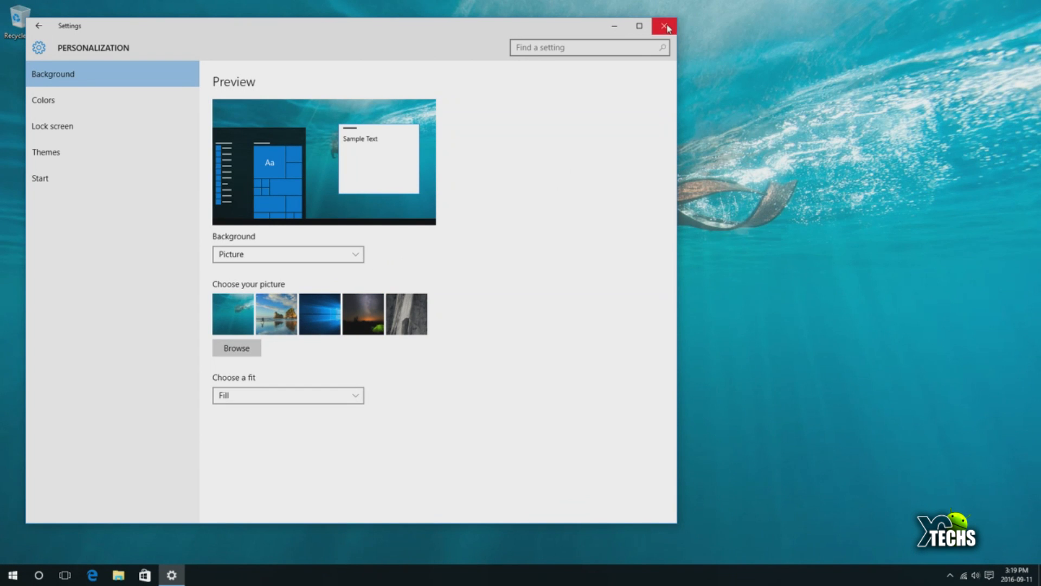
click(664, 26)
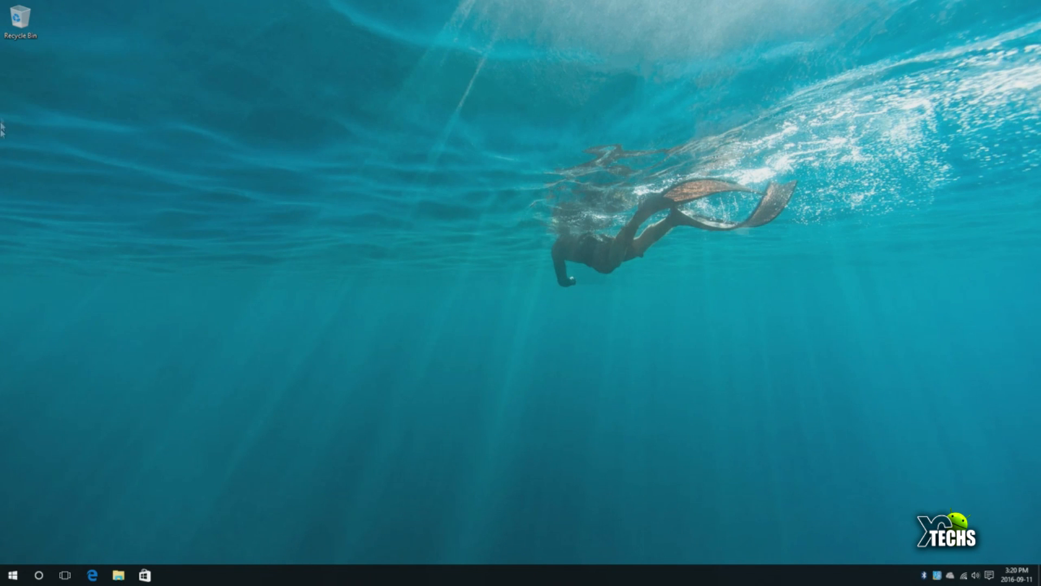
mouse_move(306, 193)
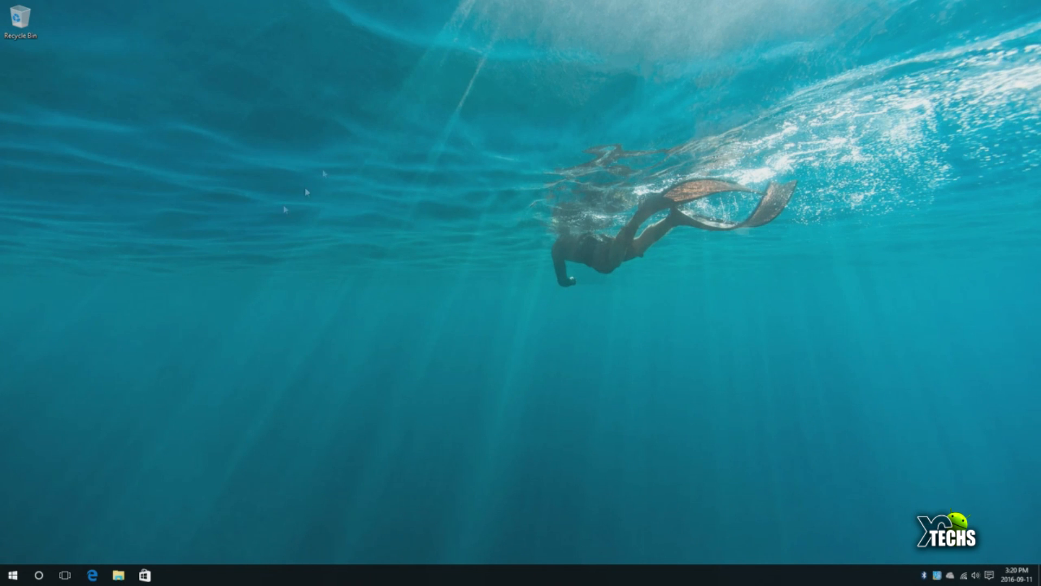
mouse_move(913, 269)
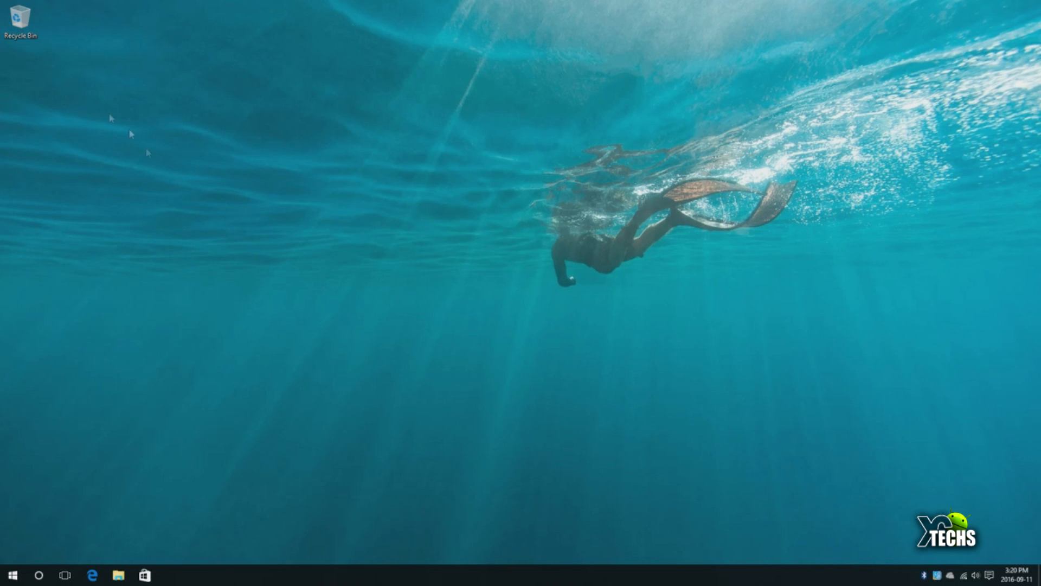
mouse_move(71, 24)
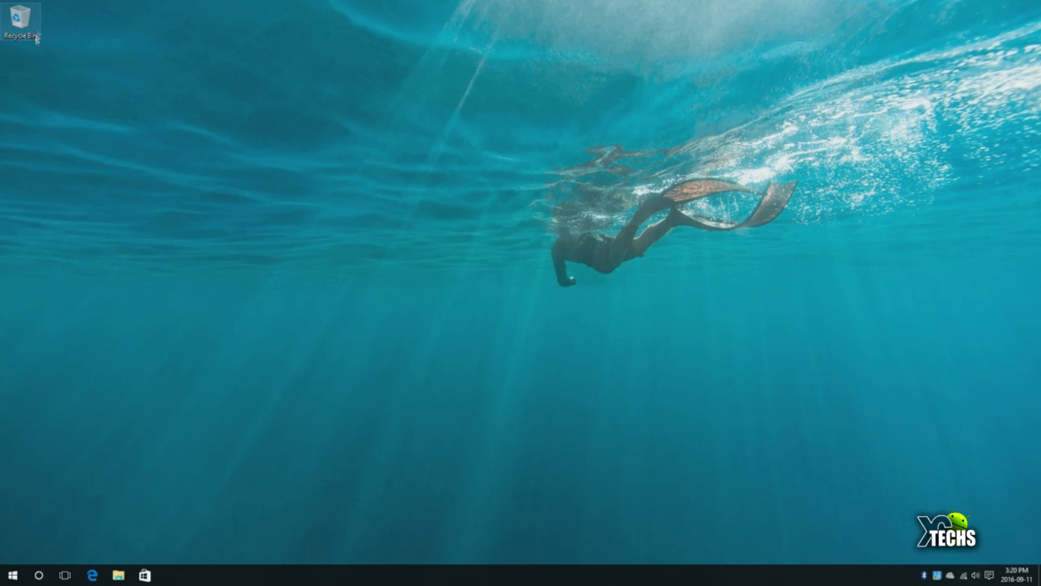
mouse_move(144, 154)
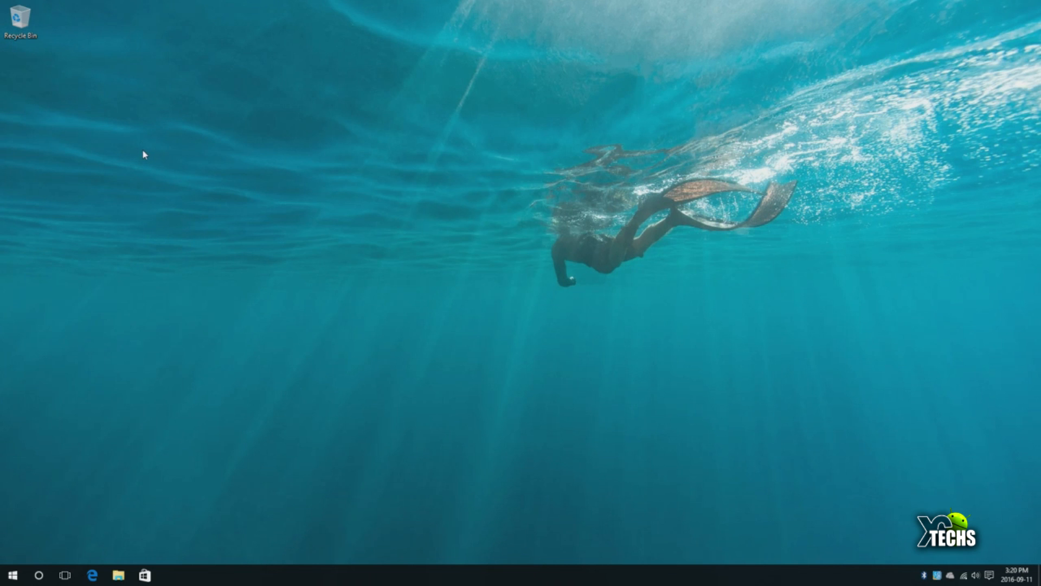
mouse_move(23, 377)
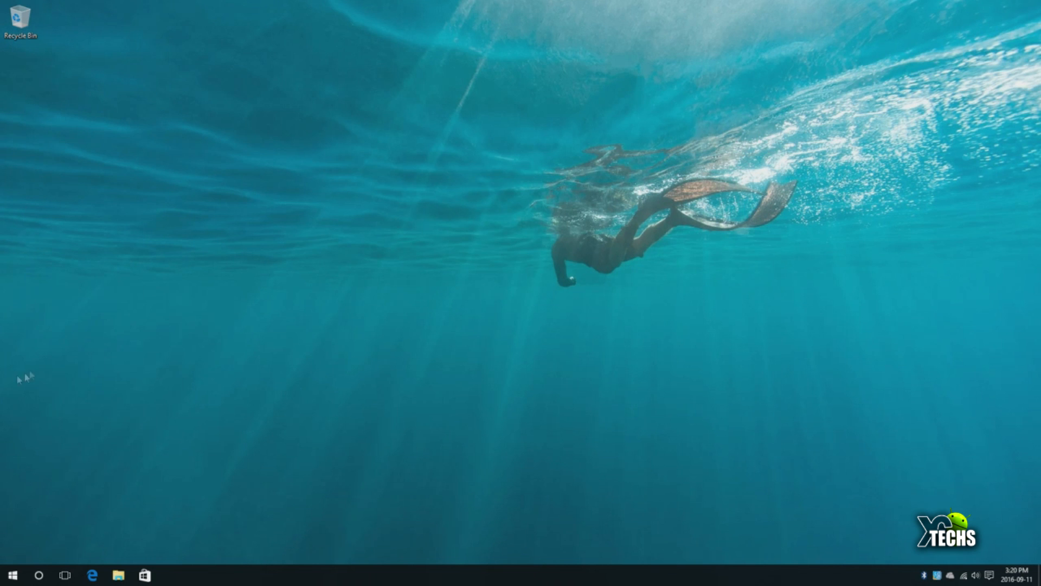
mouse_move(300, 142)
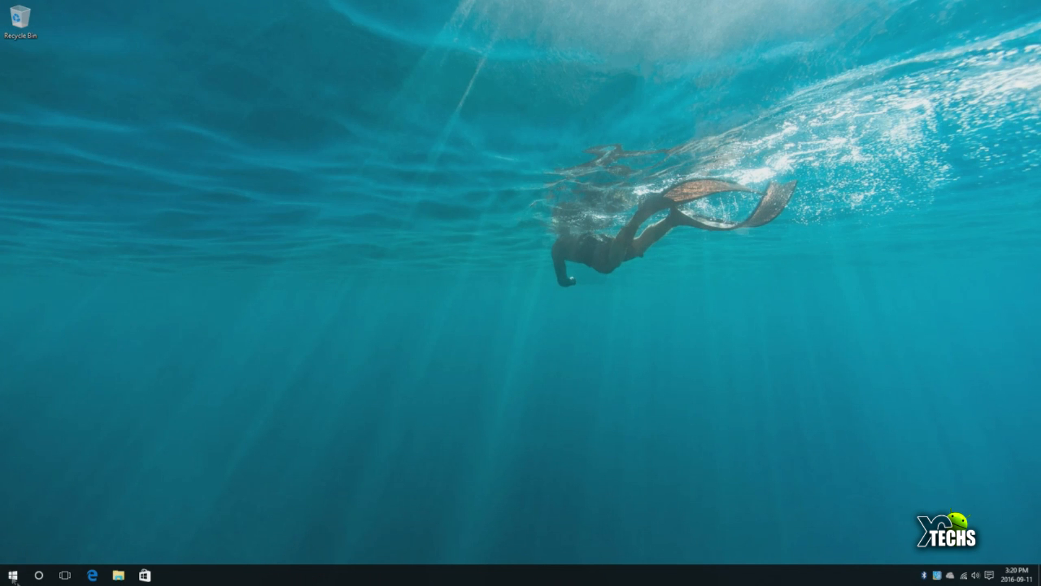
Open the Start menu, dismiss and reopen it, then launch Settings.
click(11, 575)
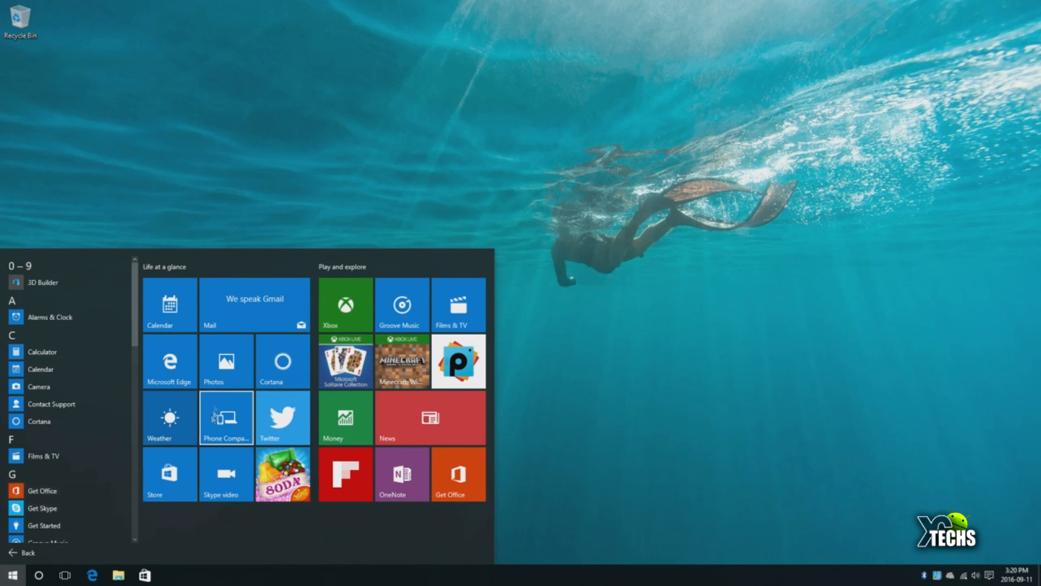
click(12, 575)
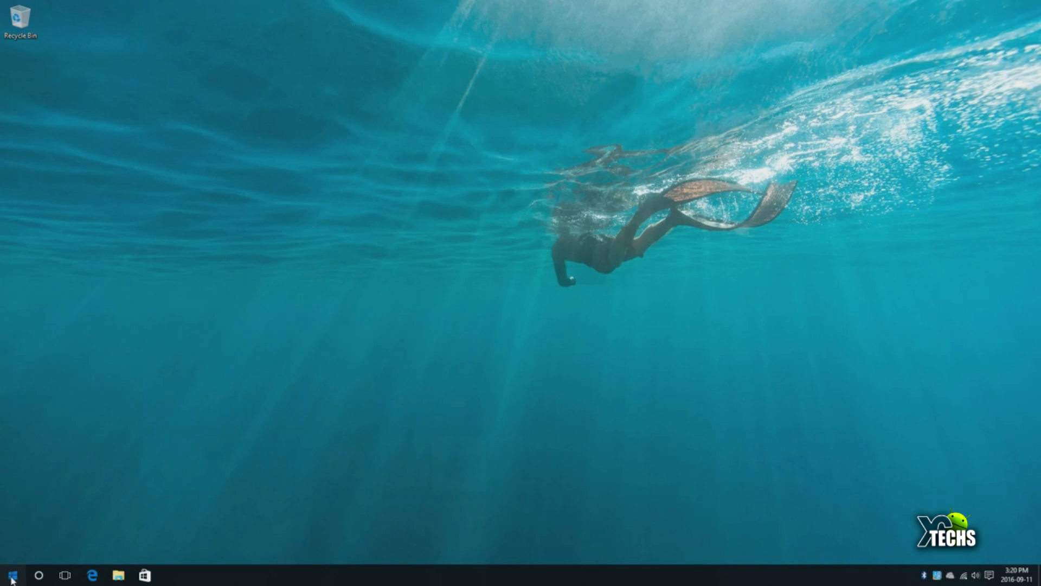
click(11, 575)
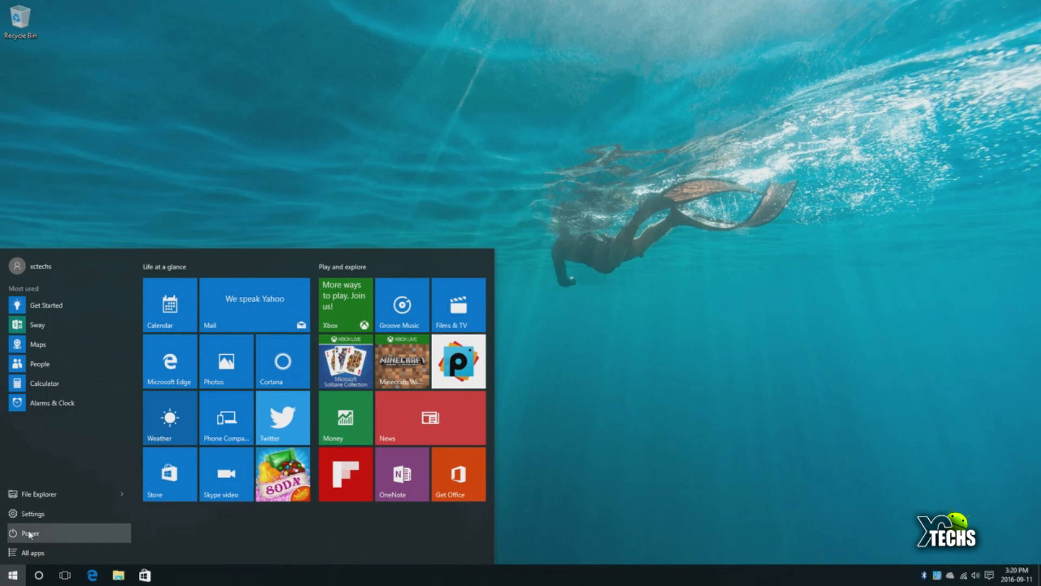
click(30, 533)
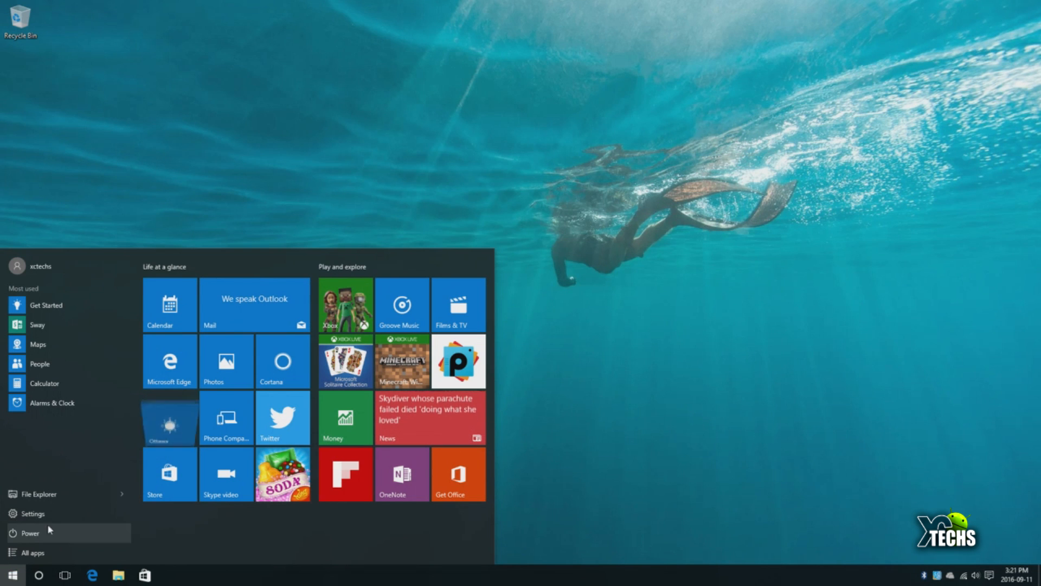
click(32, 513)
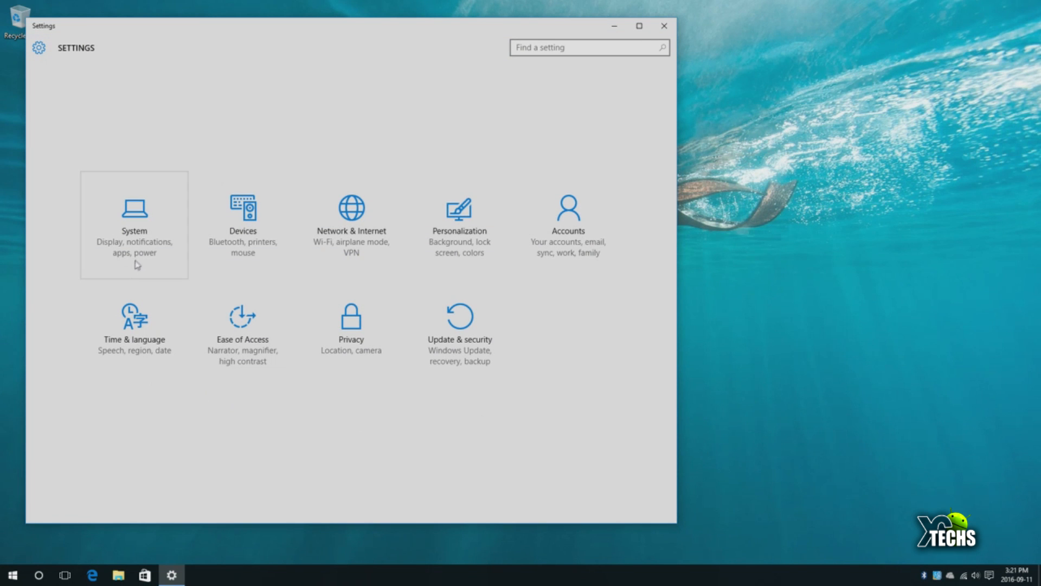
mouse_move(133, 332)
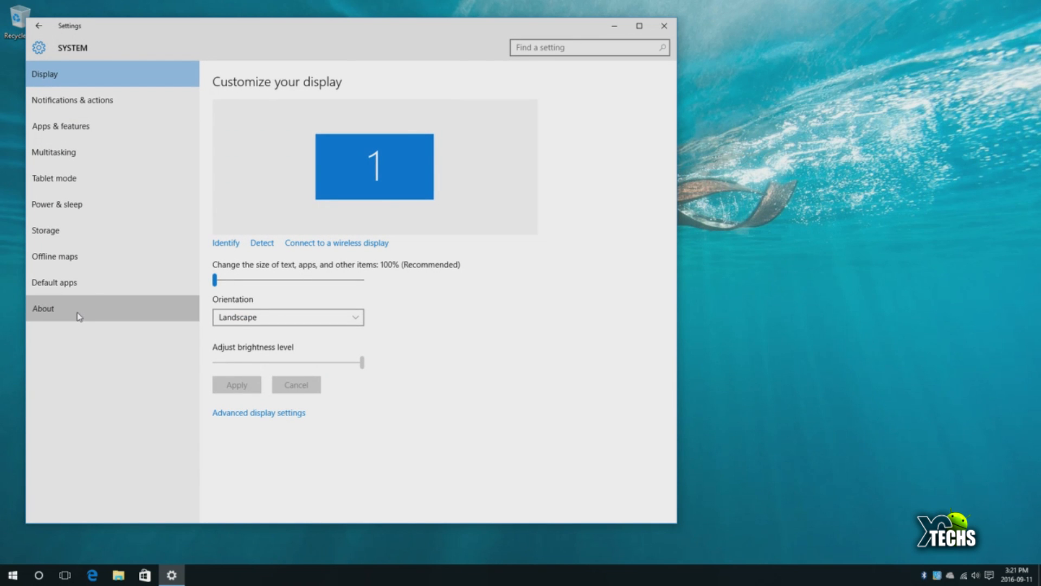
View System About: edition, version 1511, build, processor and installed RAM.
click(63, 308)
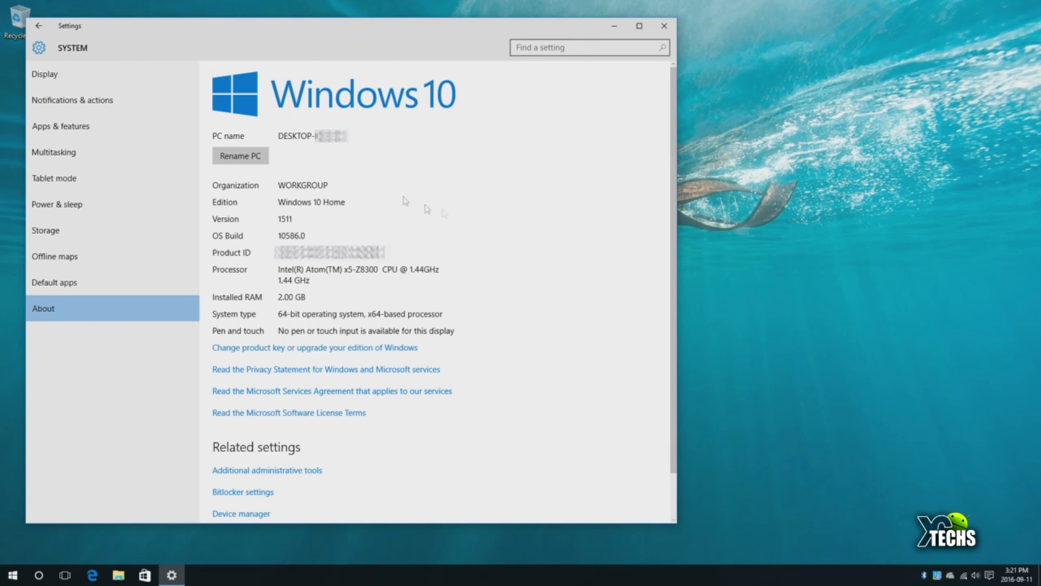
mouse_move(289, 144)
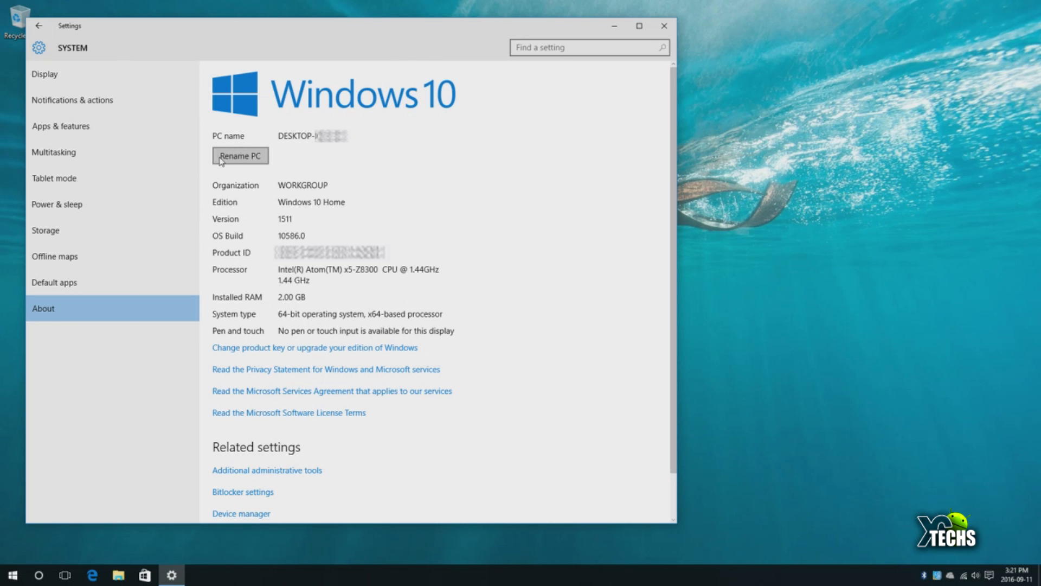
mouse_move(293, 201)
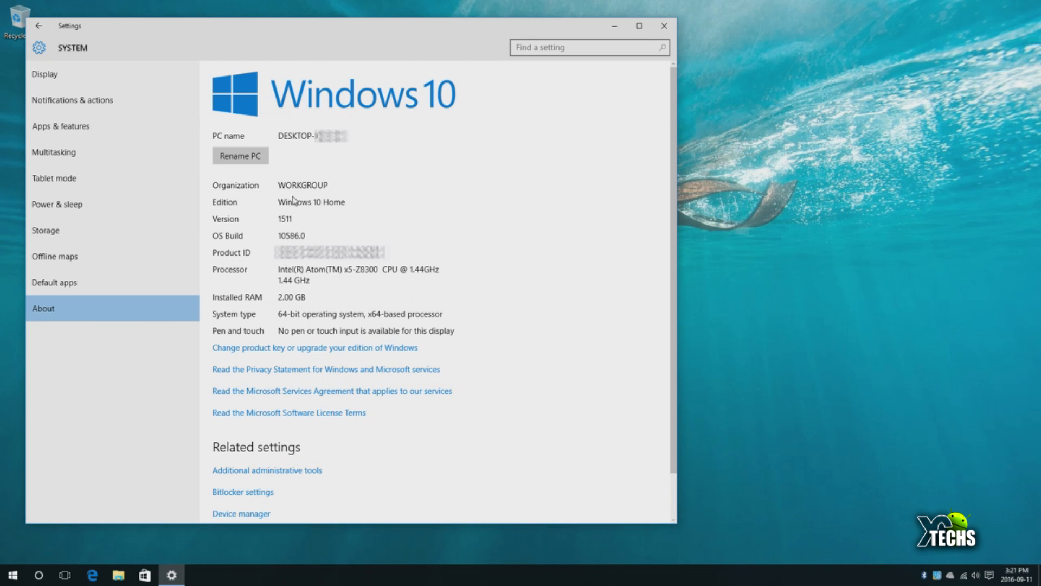
mouse_move(297, 198)
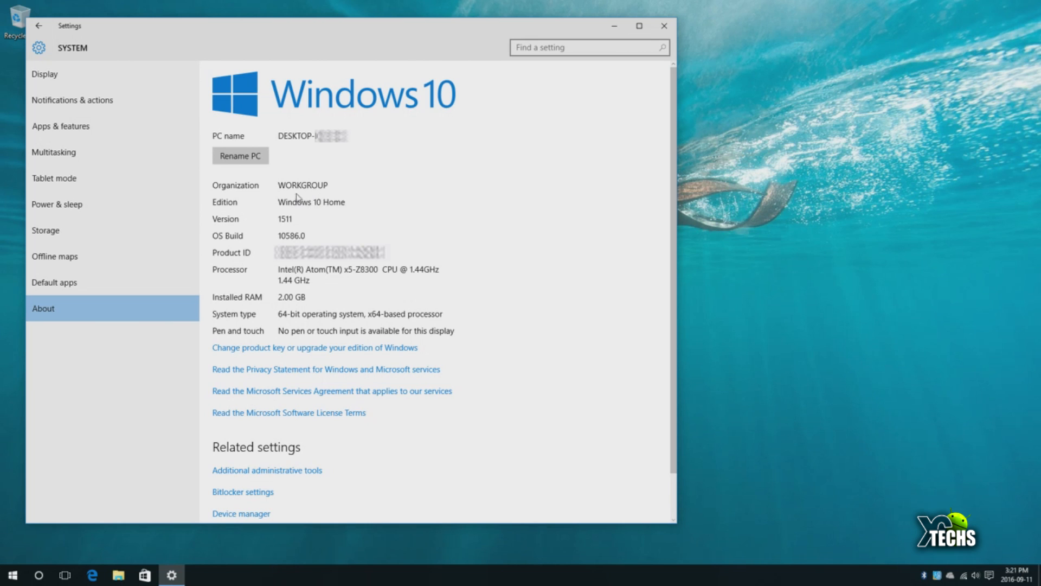
mouse_move(294, 213)
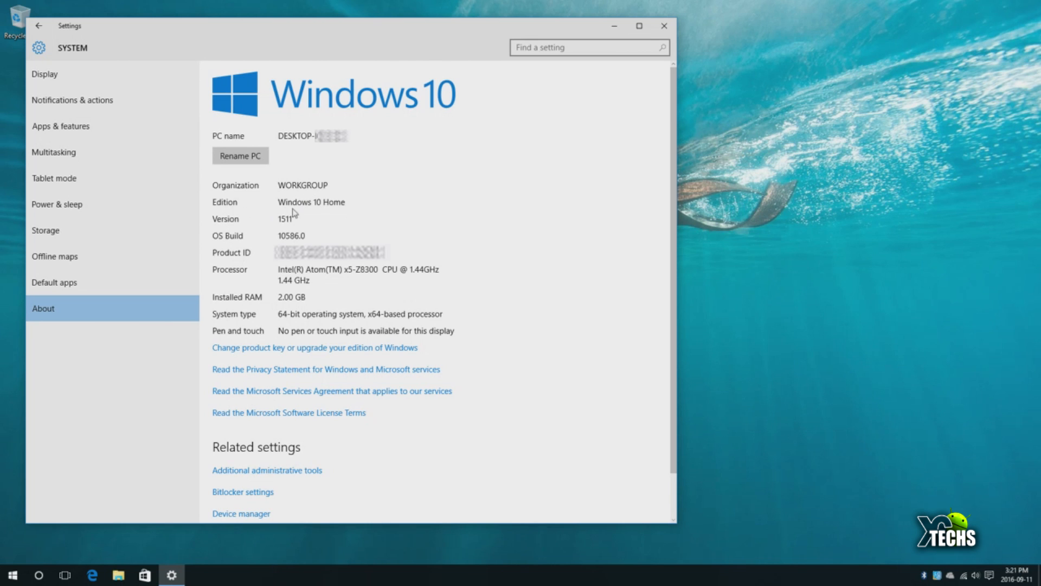
mouse_move(339, 216)
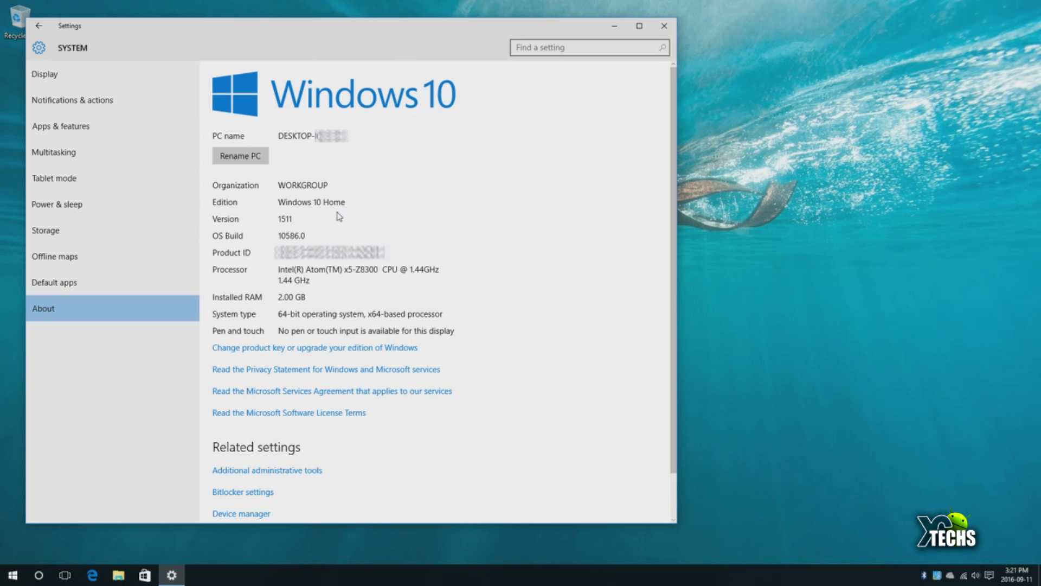
mouse_move(328, 219)
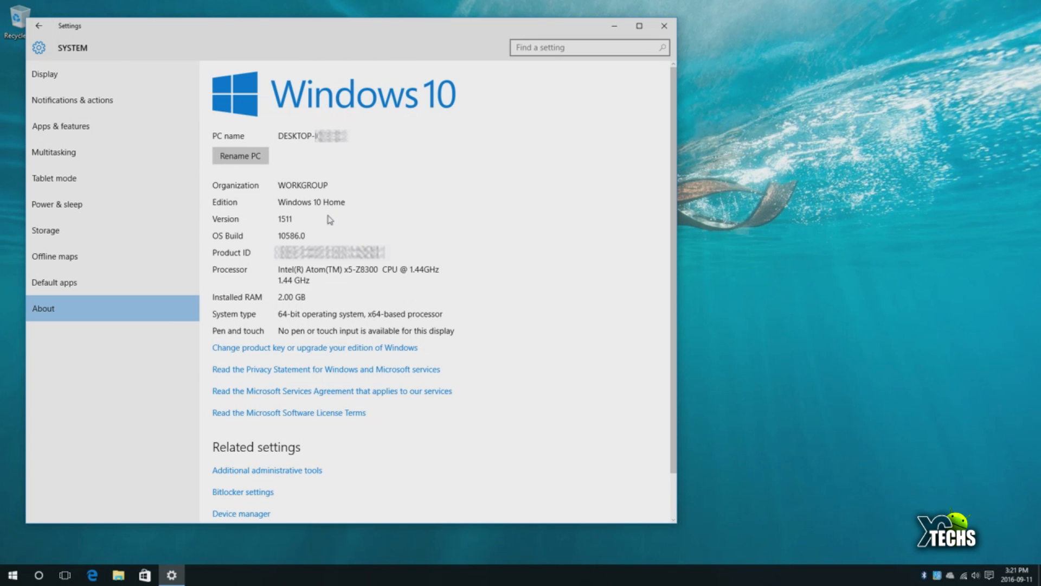
mouse_move(329, 219)
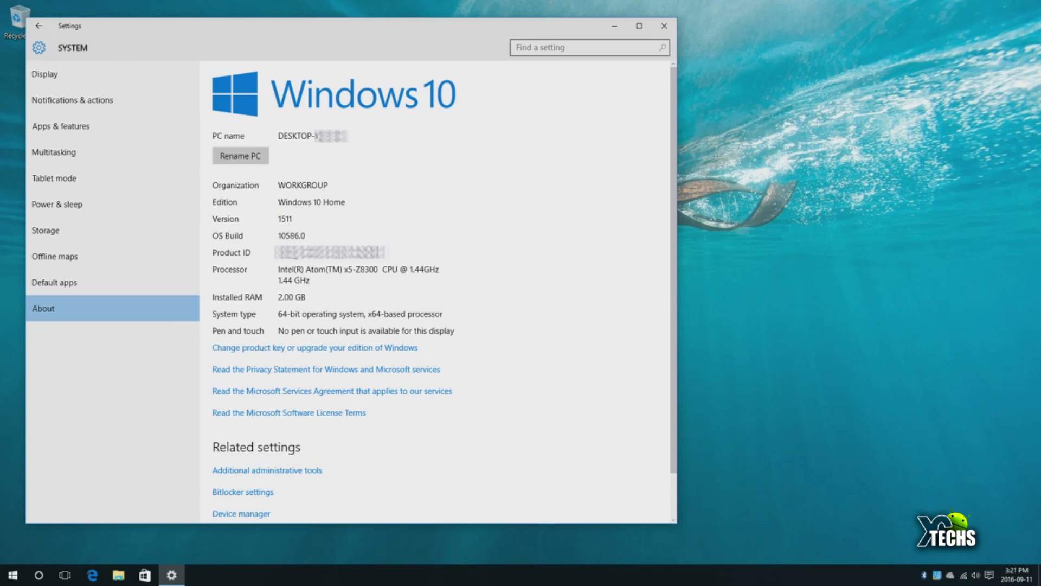
mouse_move(264, 268)
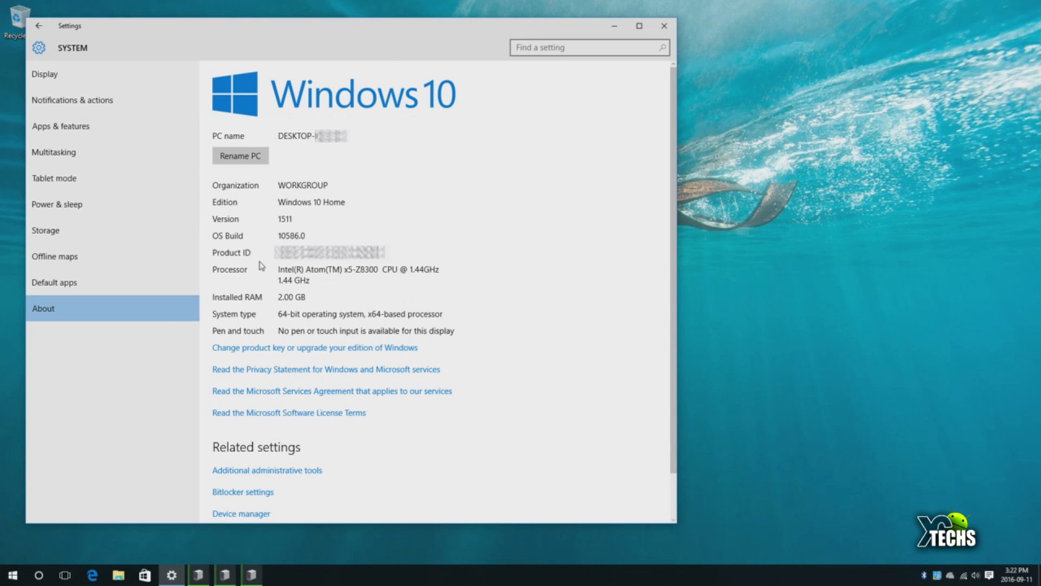
mouse_move(287, 280)
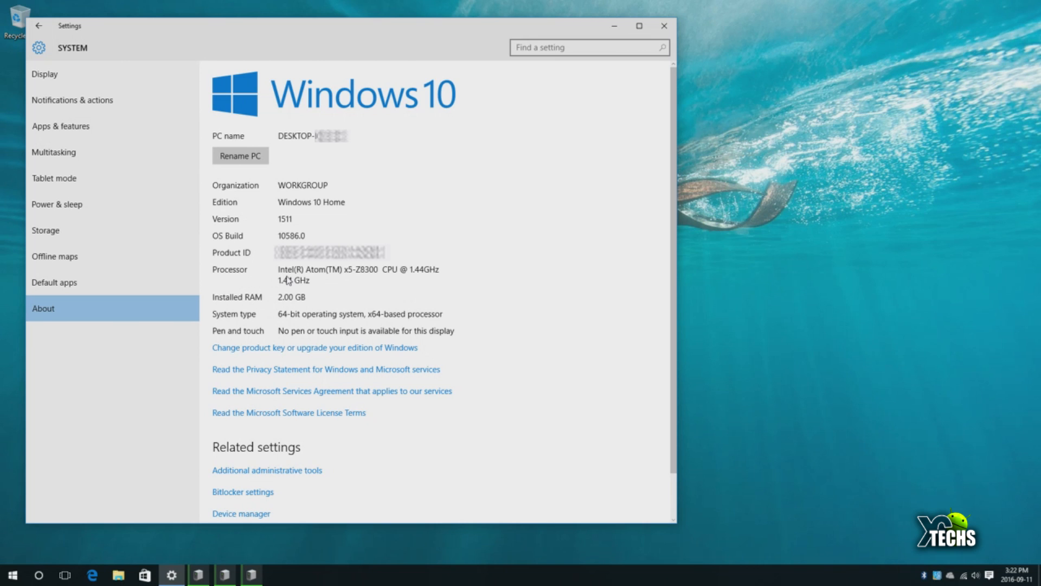
mouse_move(348, 278)
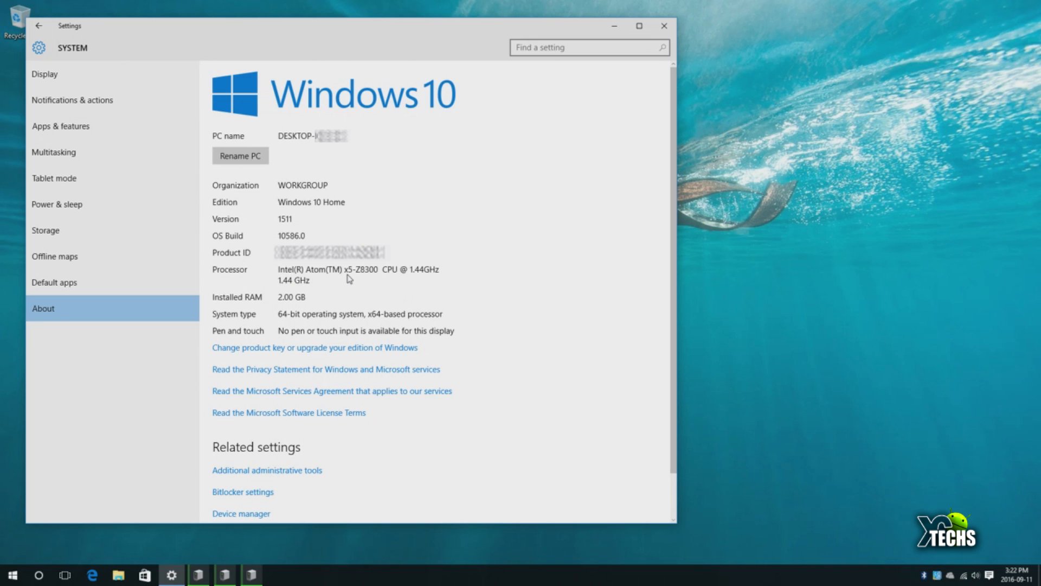
mouse_move(388, 278)
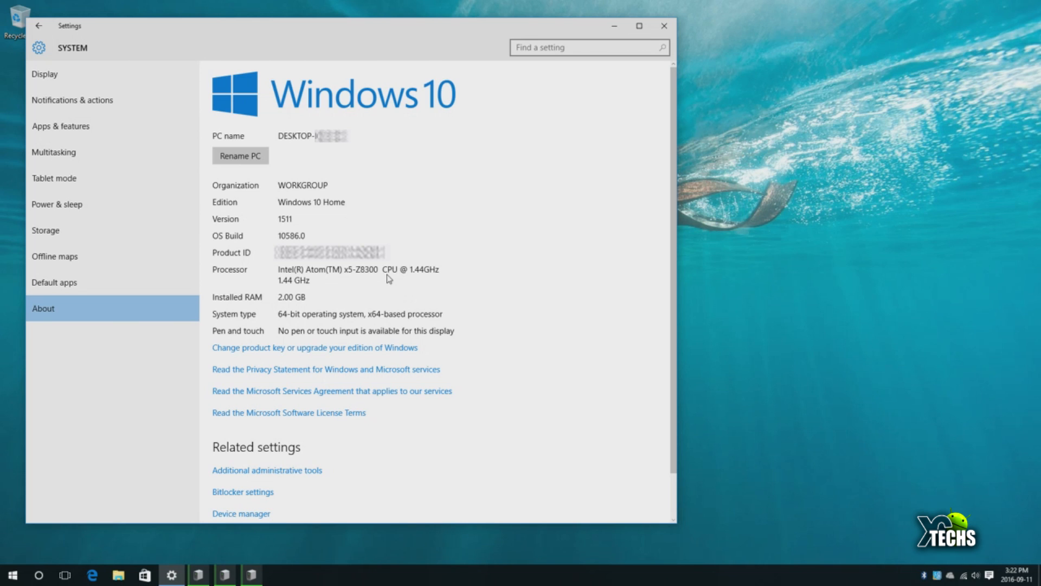
mouse_move(432, 280)
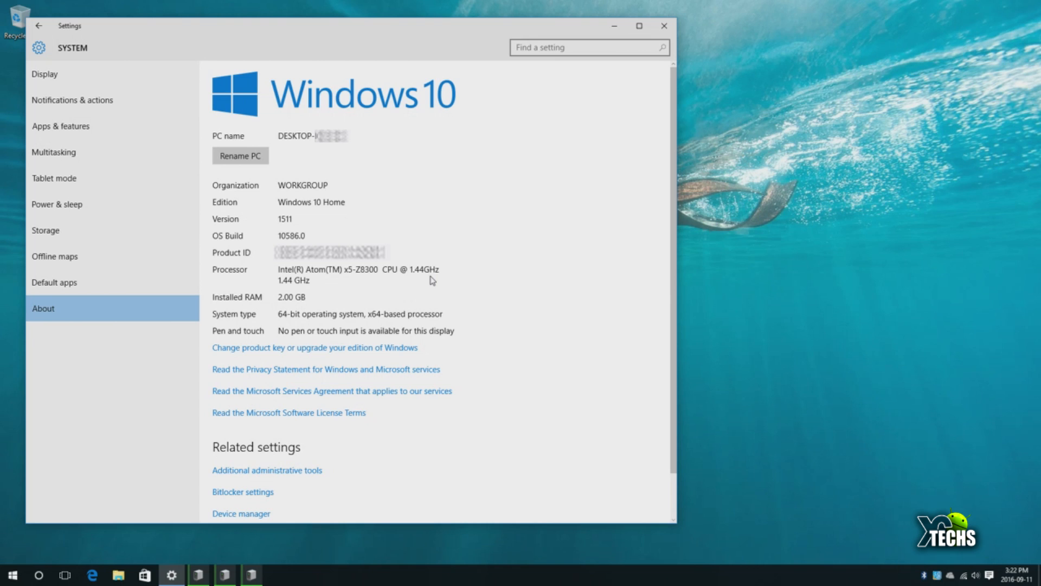
mouse_move(247, 314)
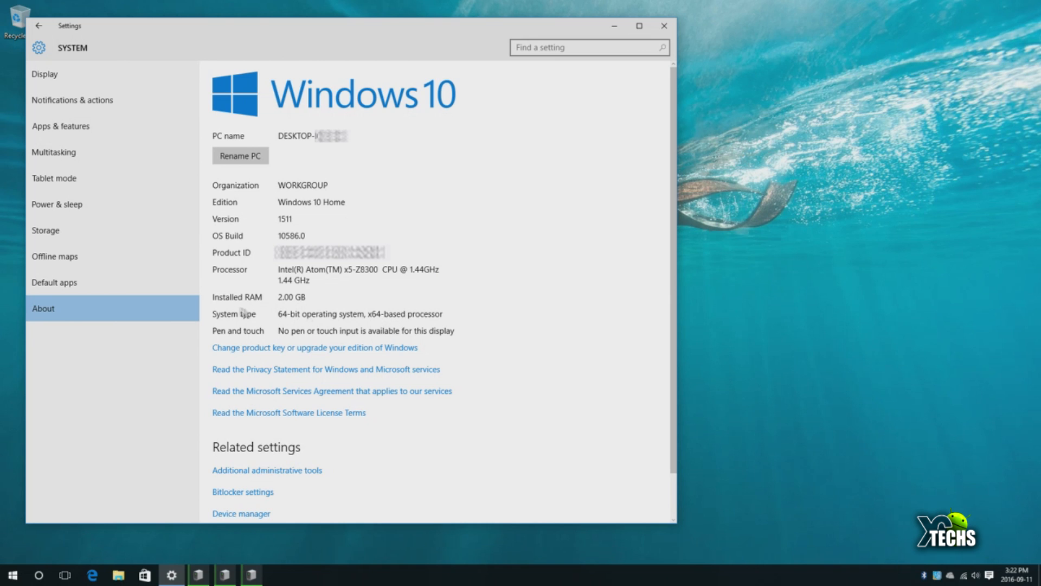
mouse_move(262, 322)
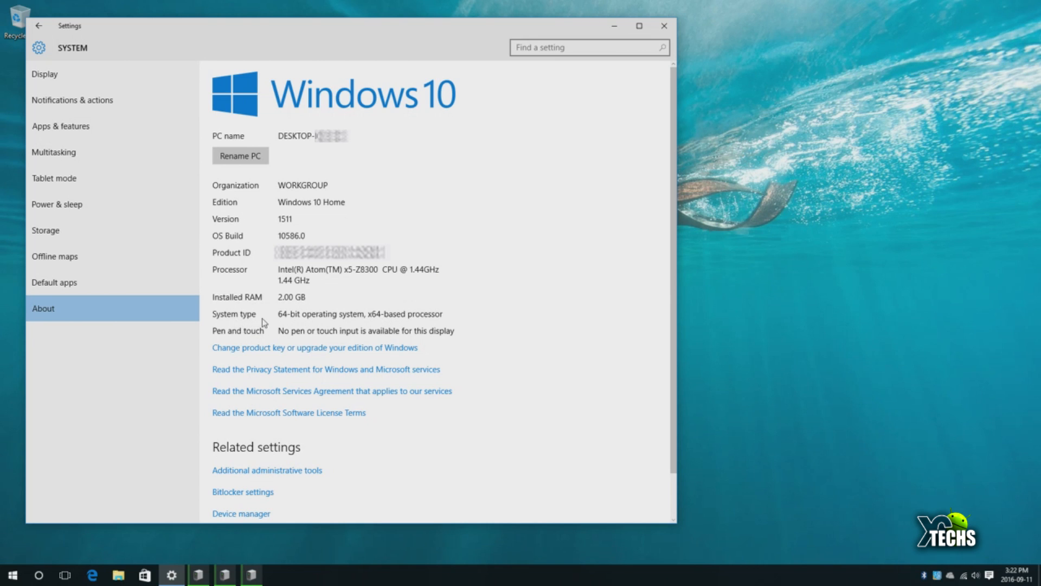
mouse_move(113, 281)
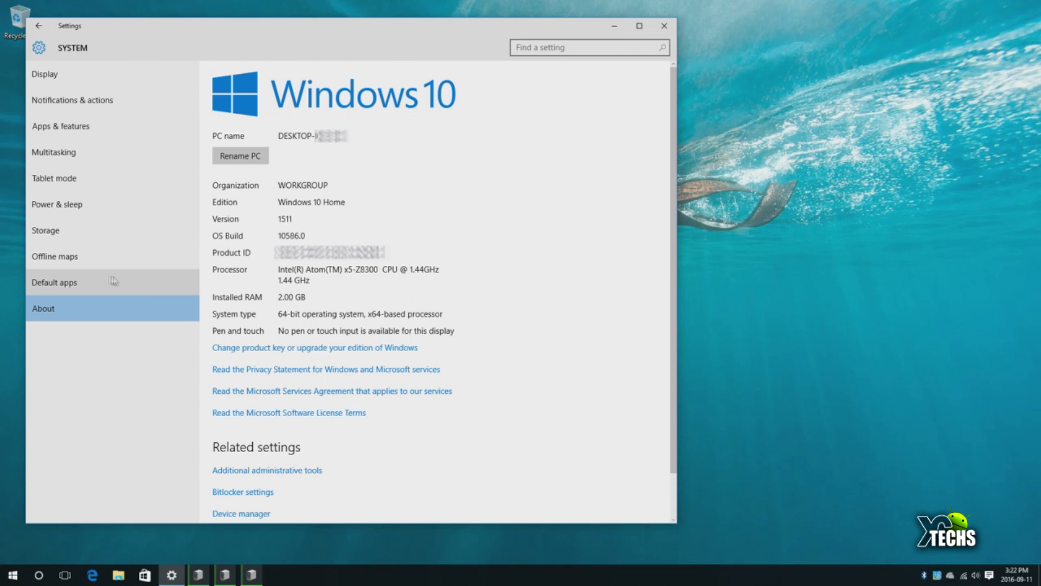
Show the Storage page with drive C at 12.8 GB used of 29.1 GB.
click(45, 230)
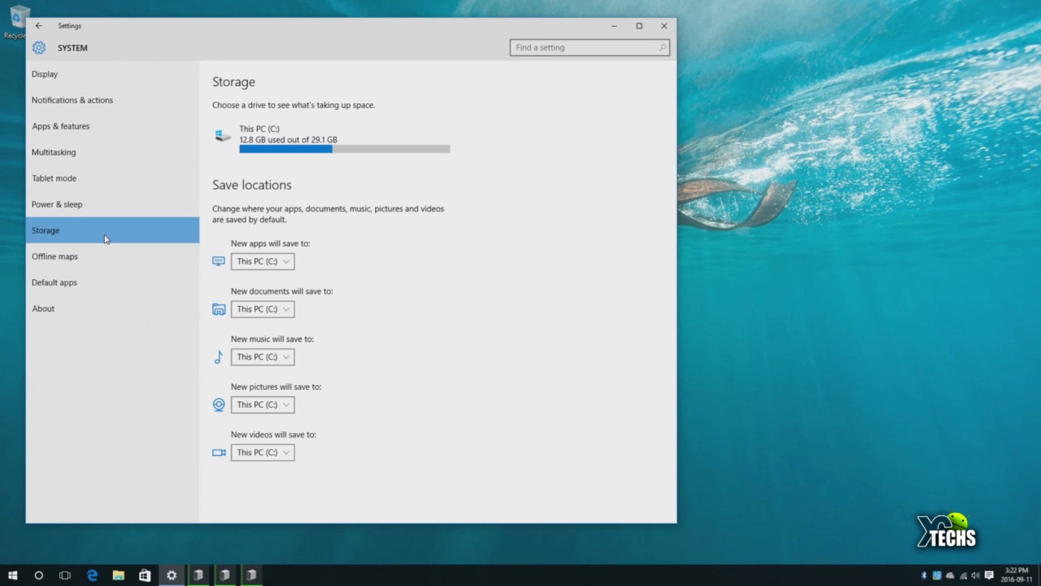
mouse_move(527, 224)
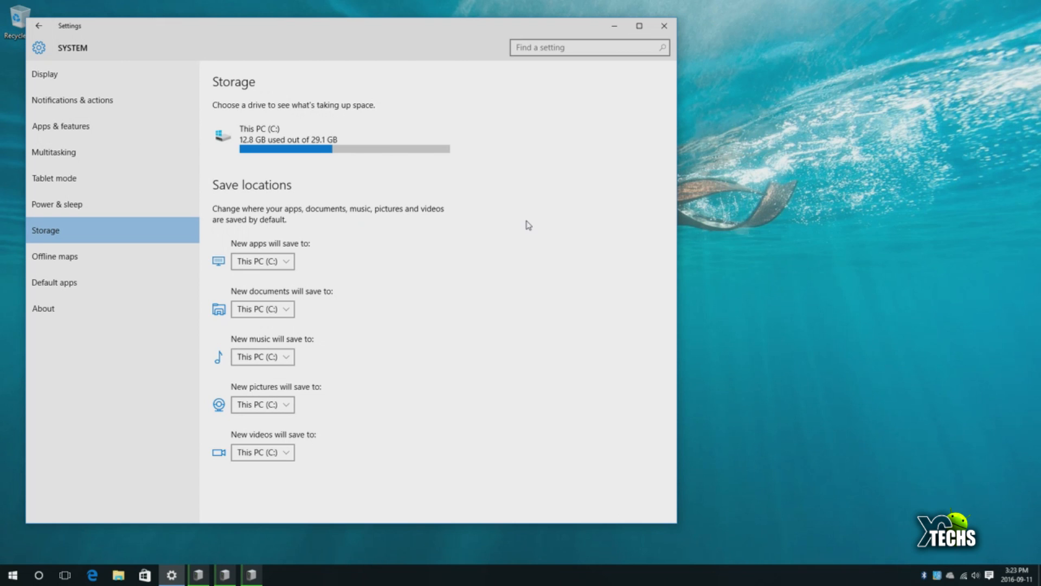
mouse_move(526, 228)
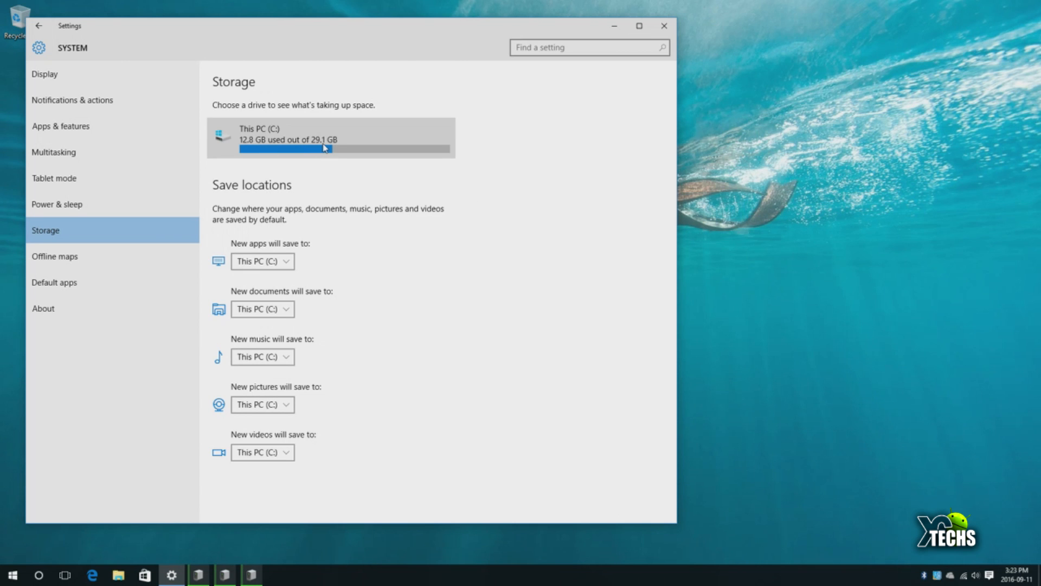
mouse_move(265, 151)
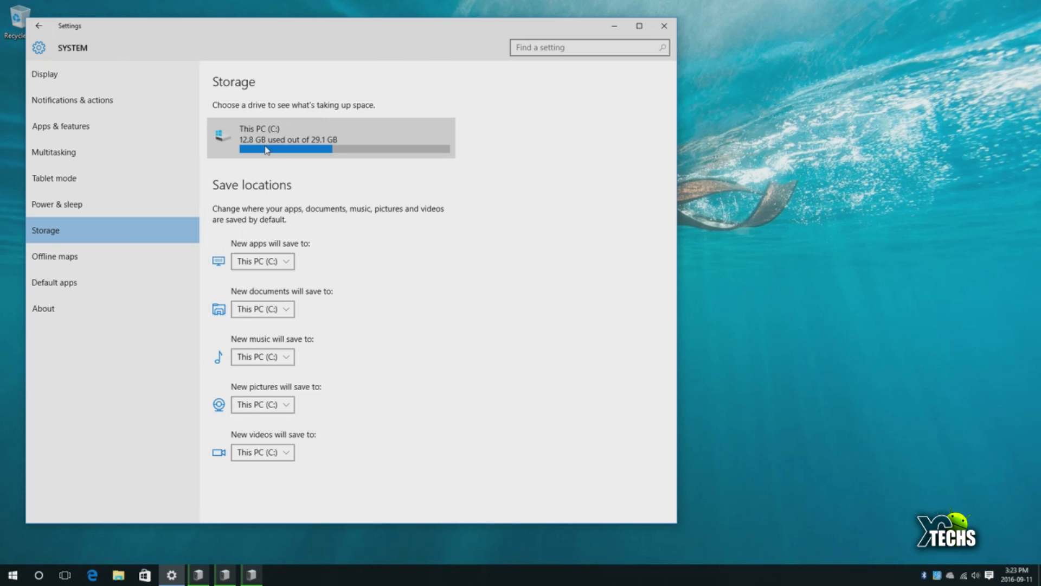
mouse_move(372, 211)
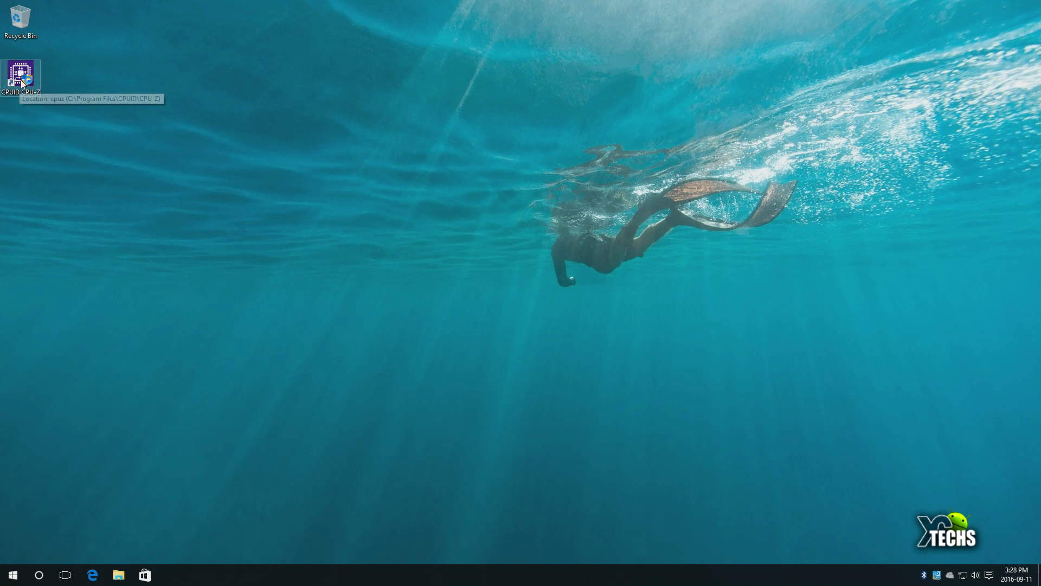
Launch CPU-Z with UAC approval, review the Intel Atom x5 Z8300 details, then view Caches.
double_click(20, 75)
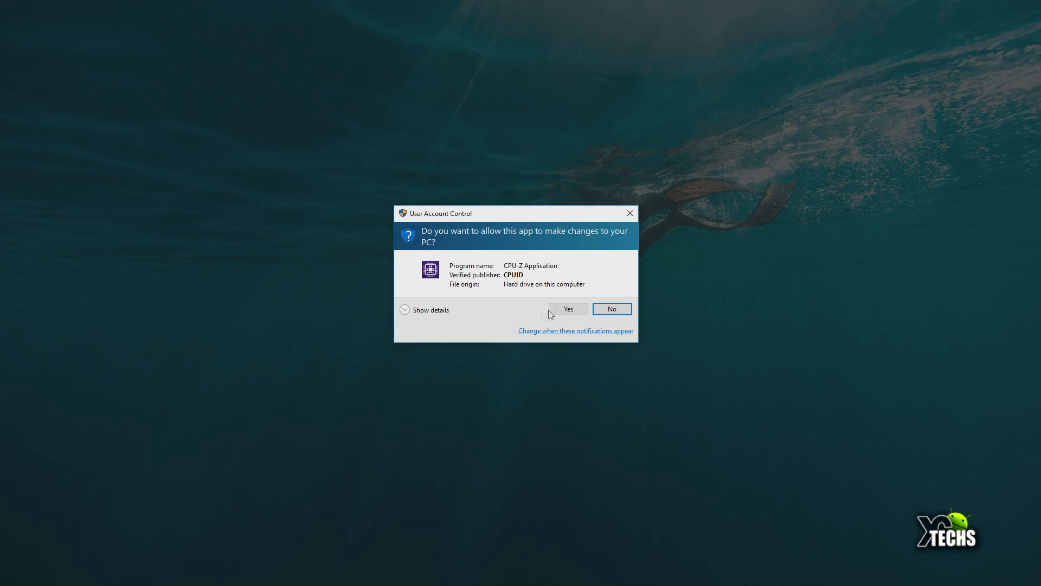
click(566, 309)
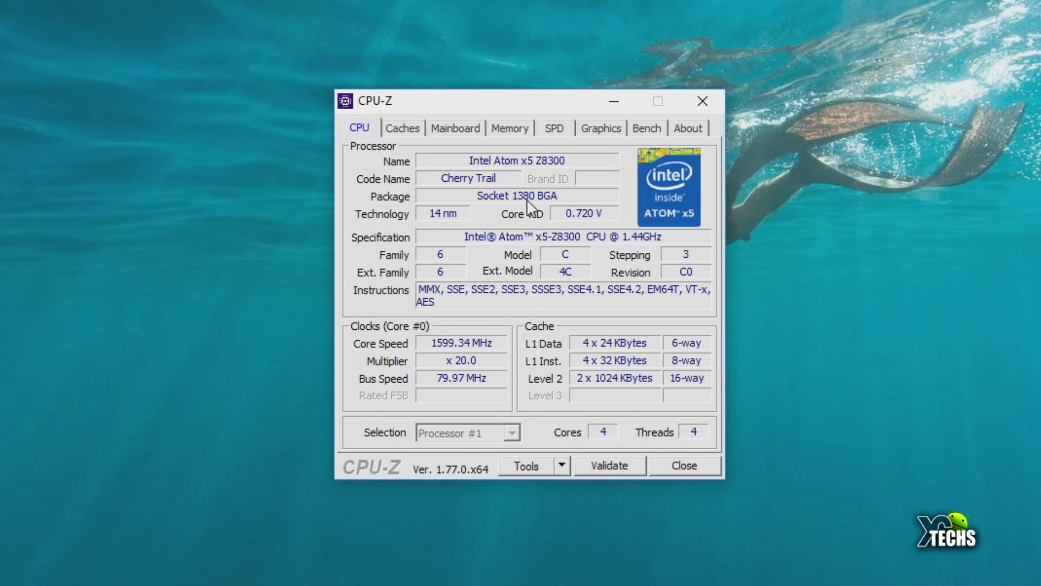
mouse_move(425, 192)
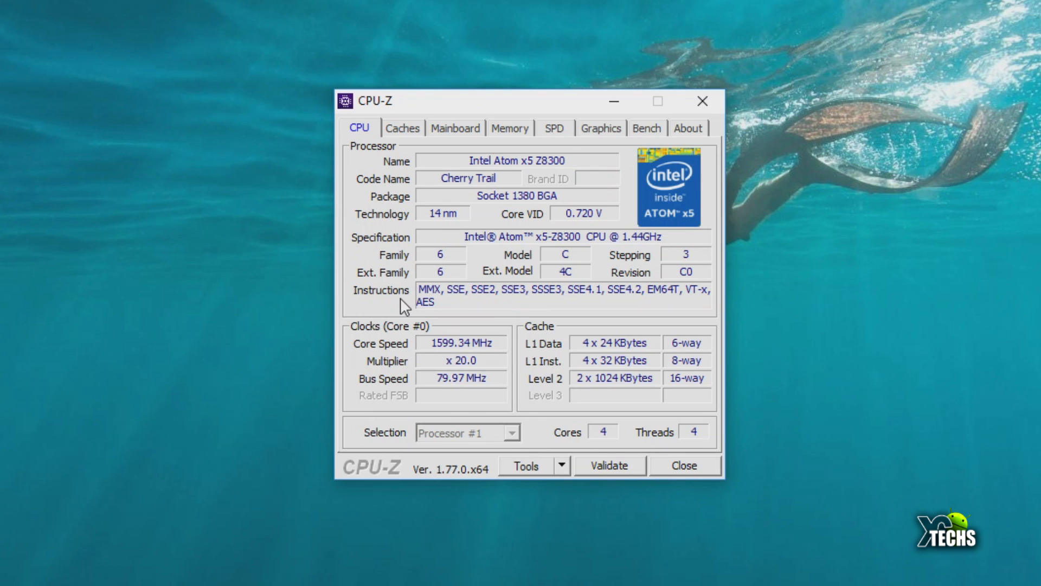
mouse_move(415, 370)
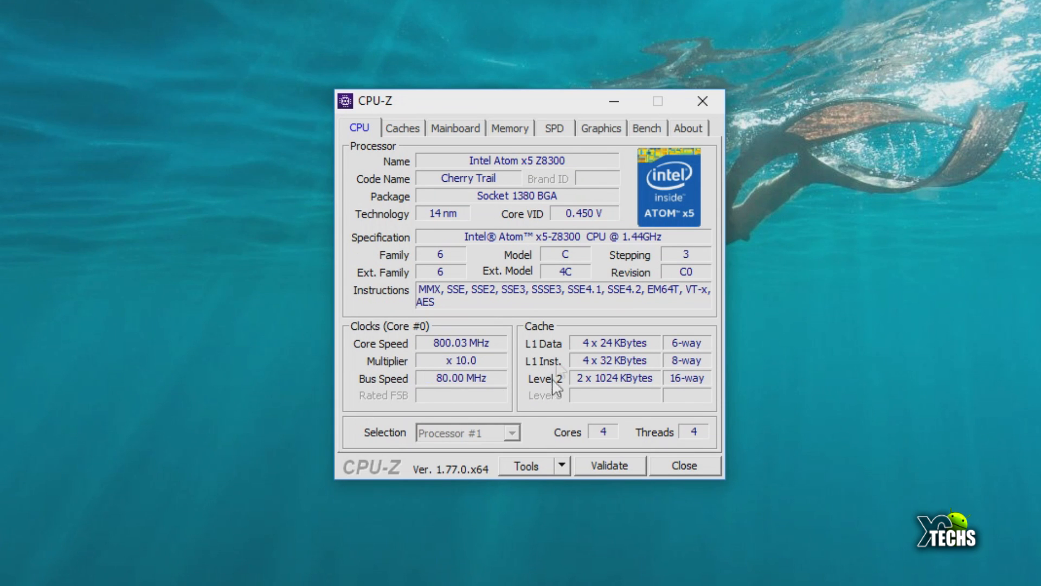
click(402, 127)
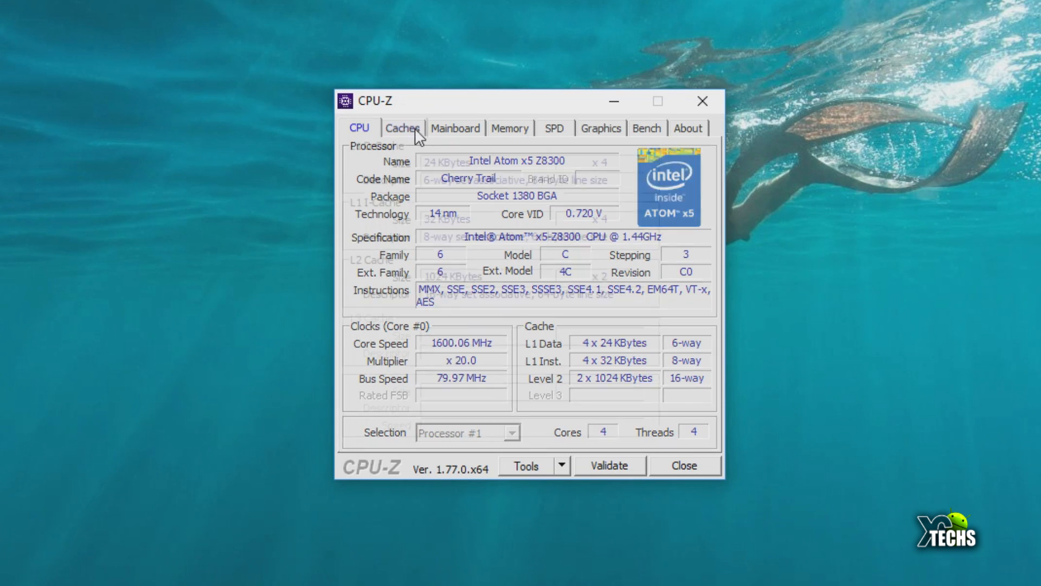
Step through CPU-Z's Caches, Mainboard and Memory pages (DDR3, 1978 MB, 1600 MHz).
click(402, 128)
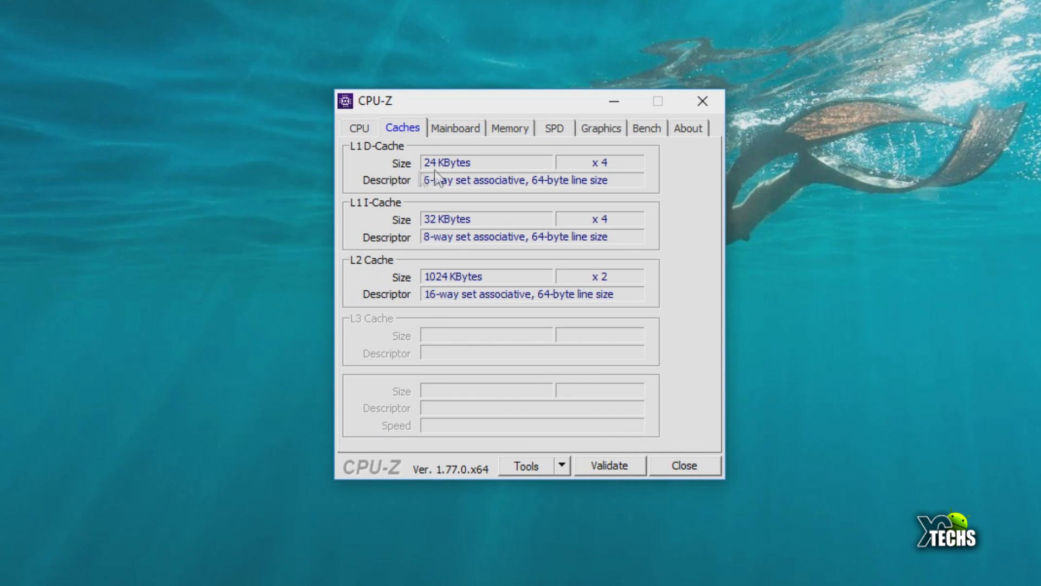
mouse_move(450, 233)
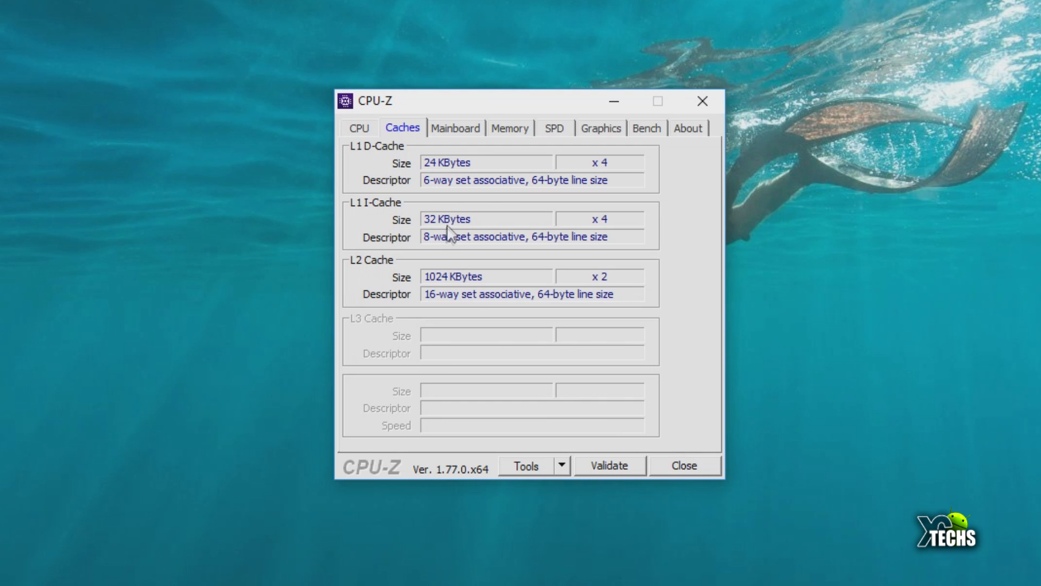
mouse_move(453, 291)
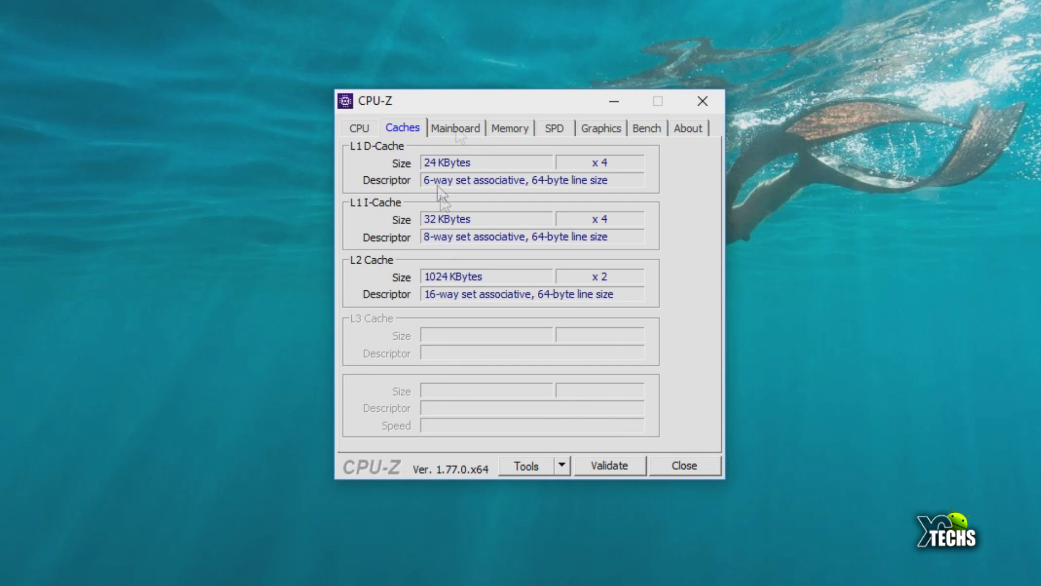
click(455, 127)
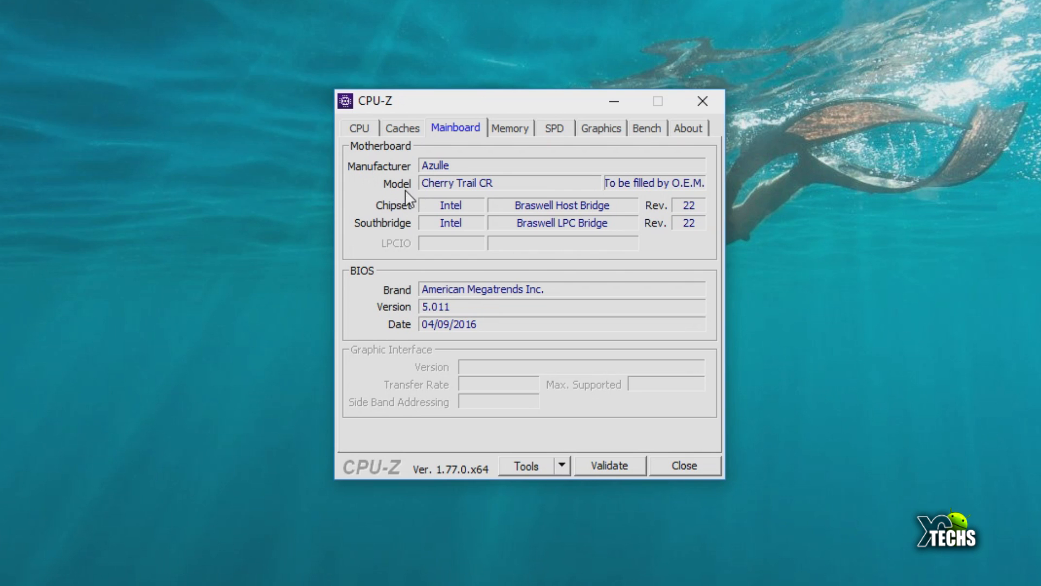
mouse_move(448, 198)
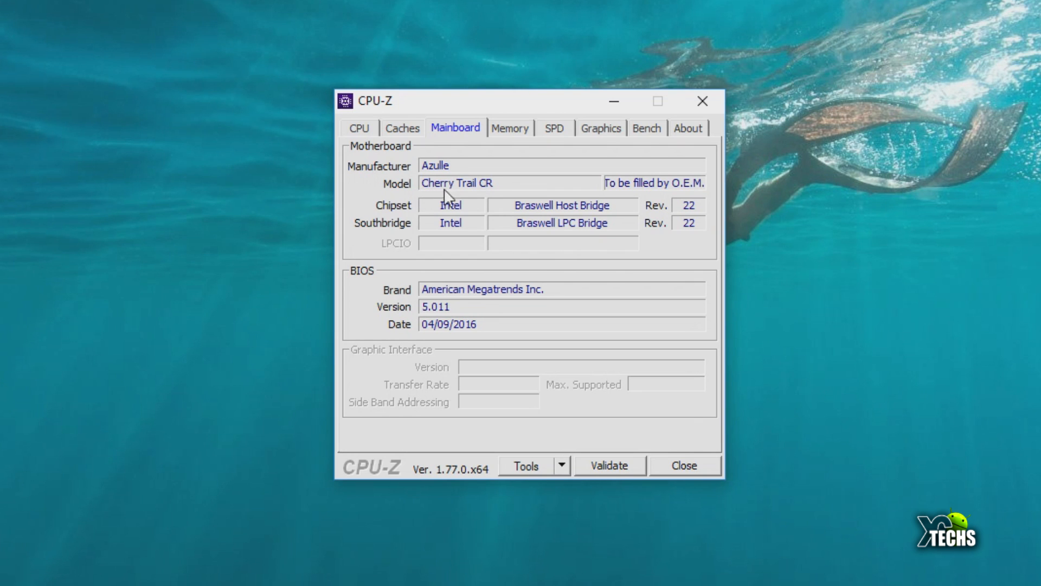
mouse_move(380, 295)
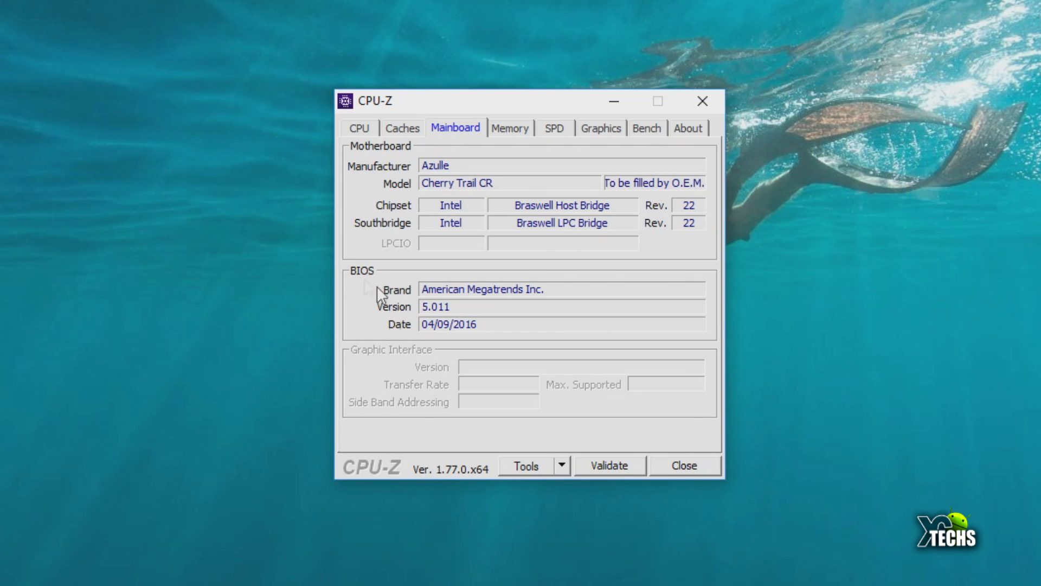
mouse_move(390, 334)
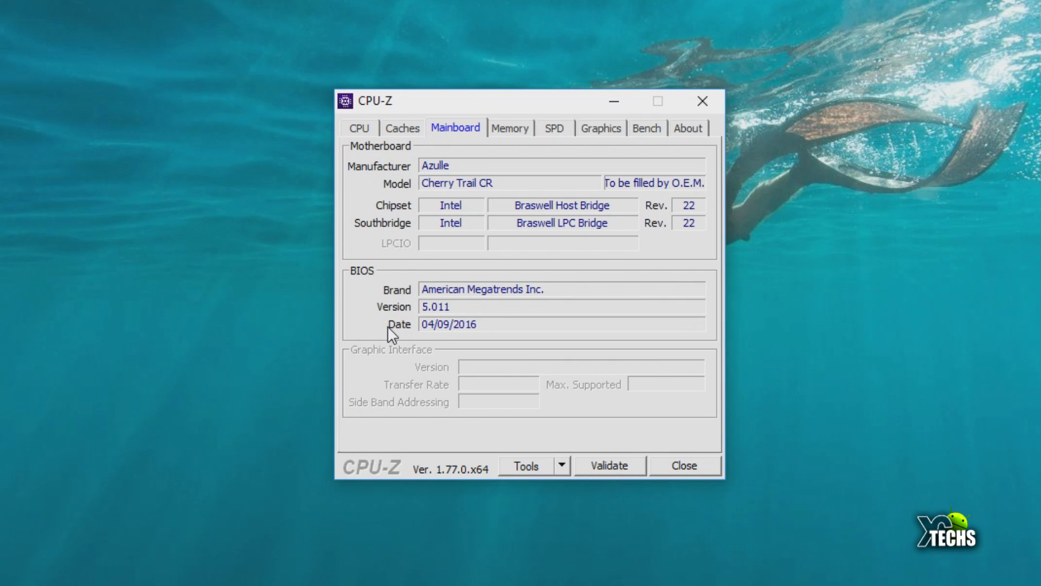
mouse_move(399, 329)
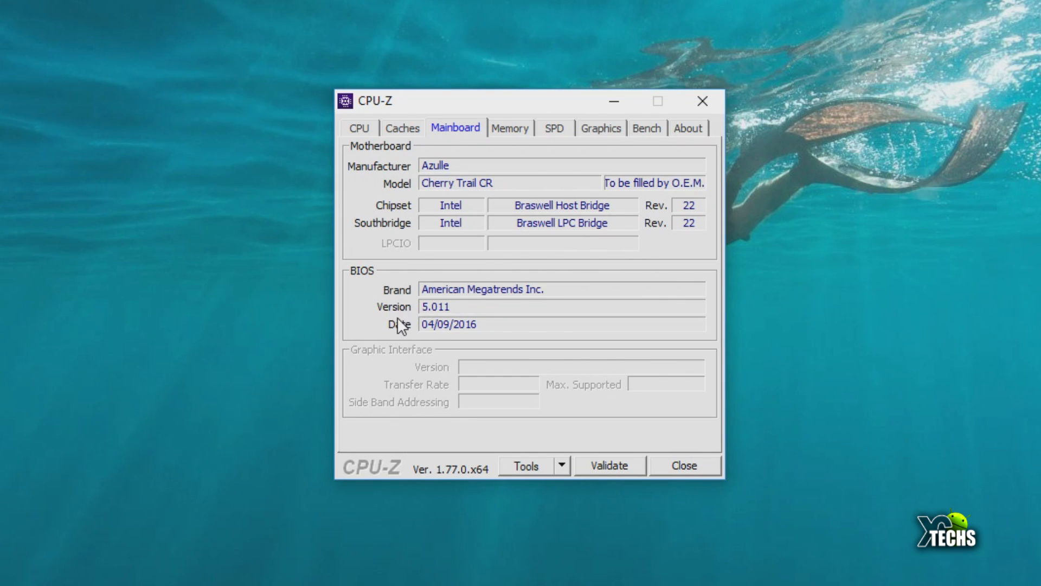
click(509, 127)
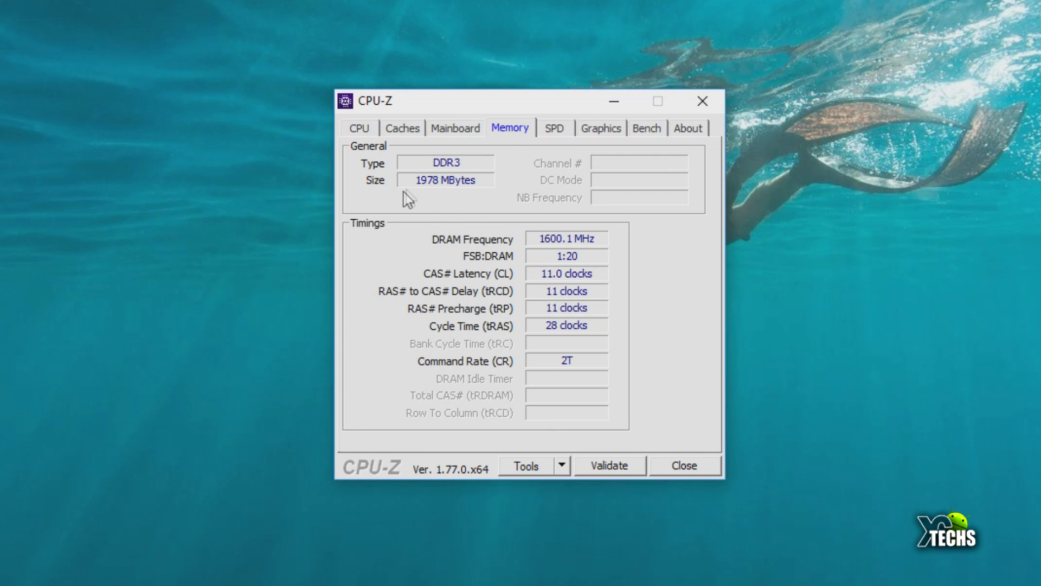
mouse_move(412, 202)
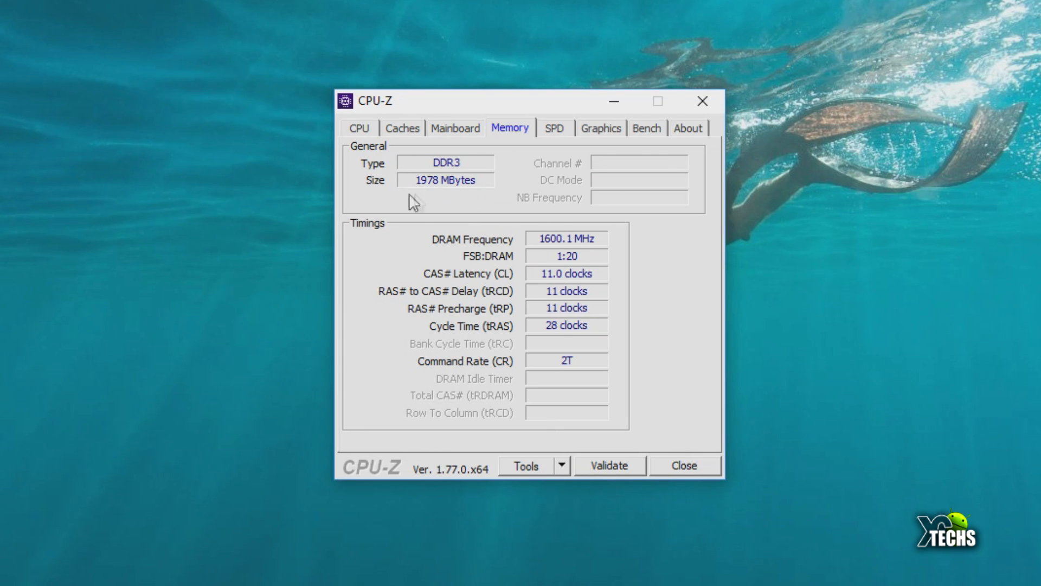
mouse_move(558, 255)
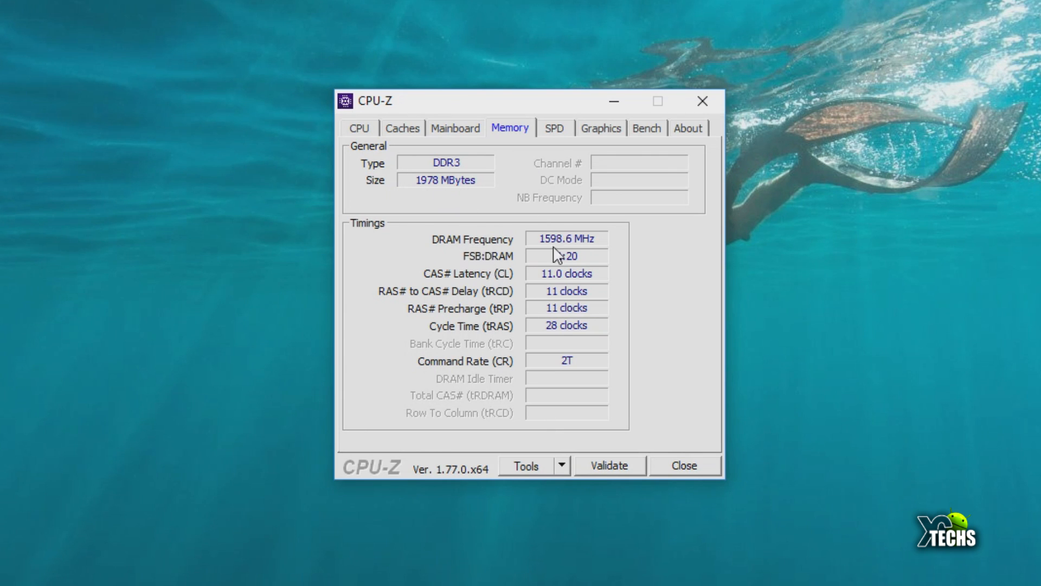
View CPU-Z's Graphics page (Intel HD Graphics, 1024 MB), then close CPU-Z.
click(600, 127)
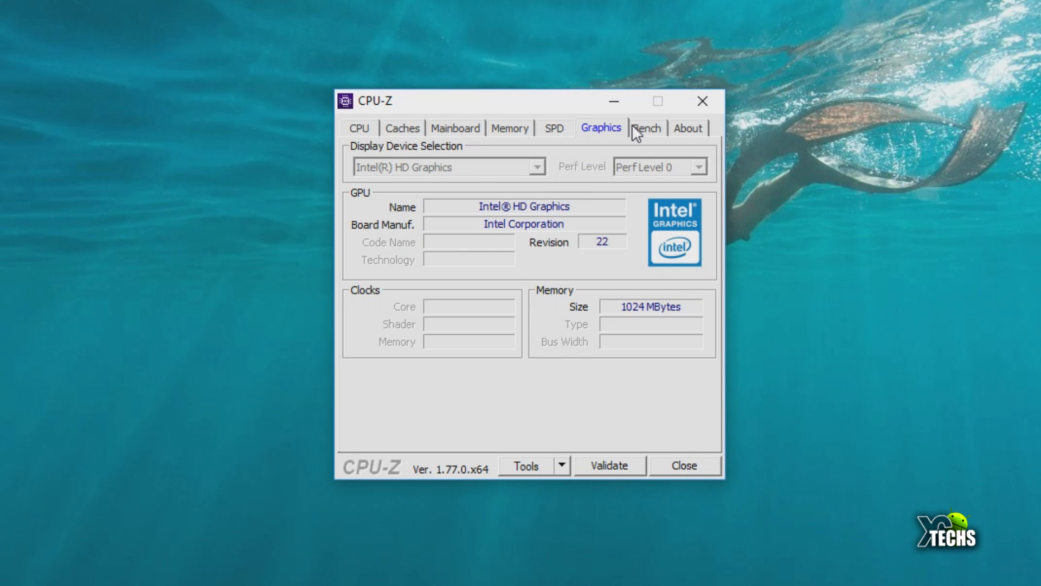
mouse_move(432, 215)
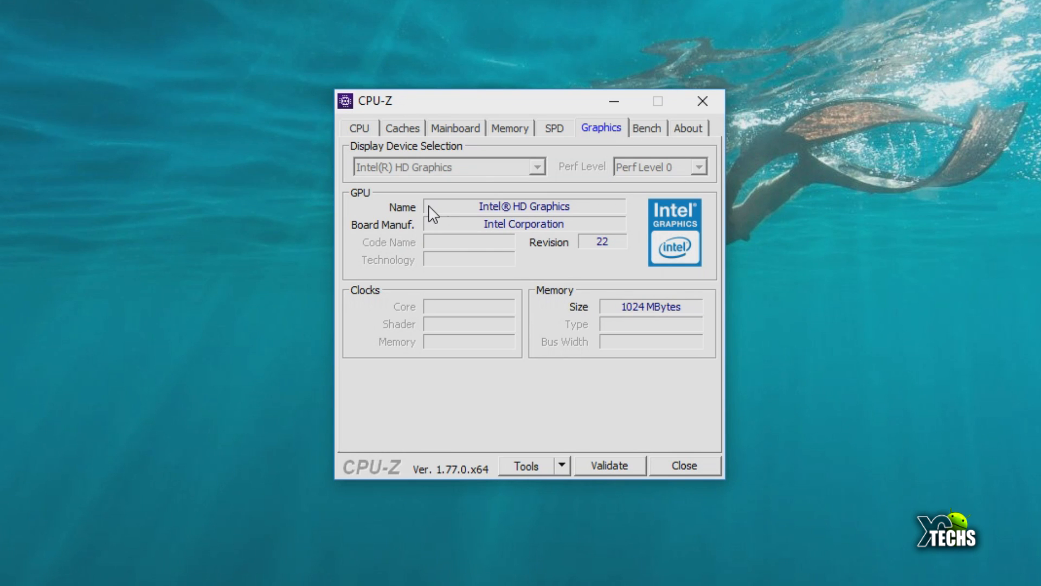
click(681, 133)
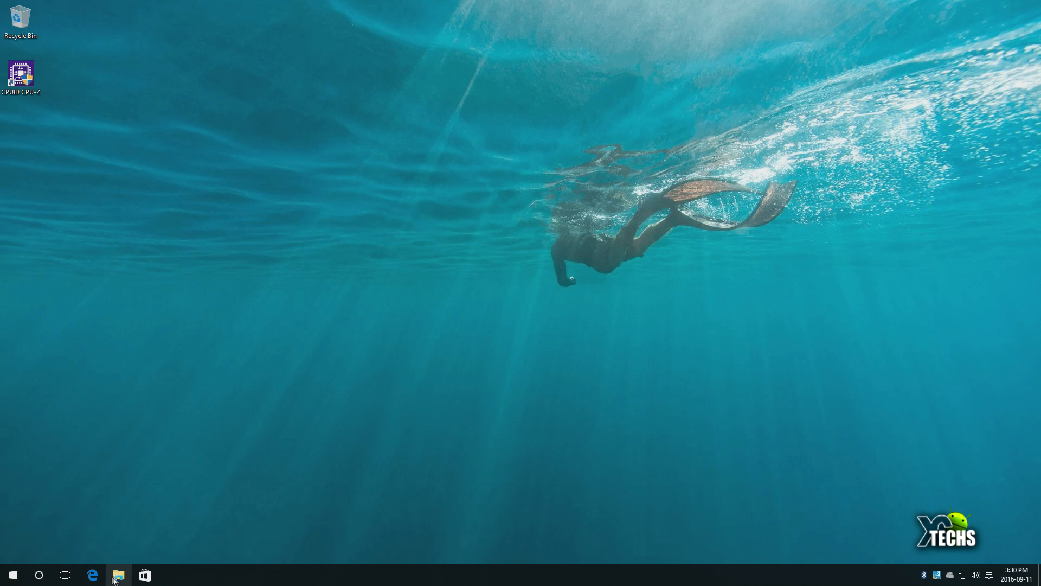
Run Speedtest.net in Edge, getting 28 ms ping, 44.60 Mbps download, 14.41 Mbps upload.
click(92, 574)
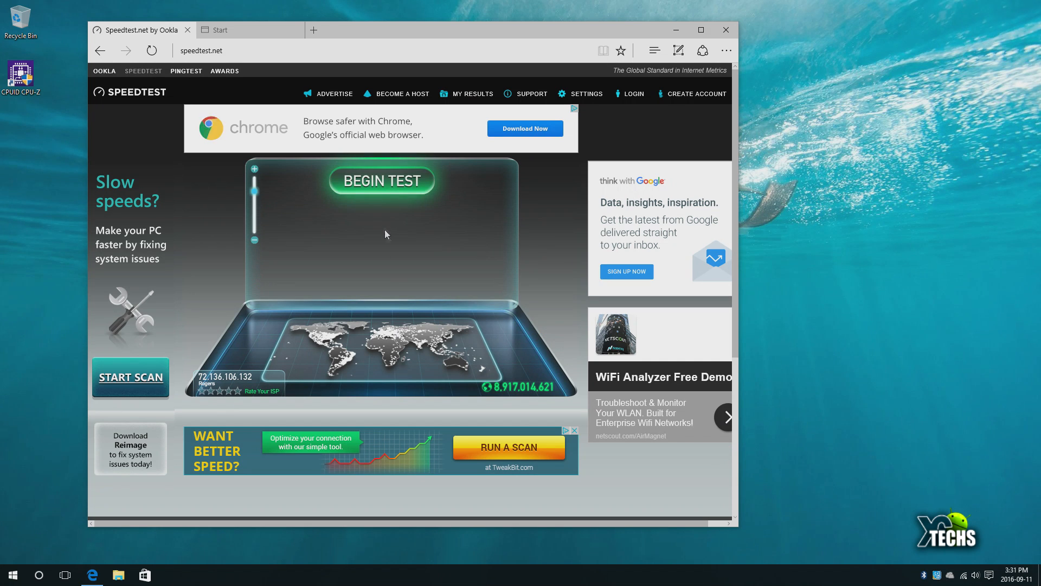
mouse_move(380, 189)
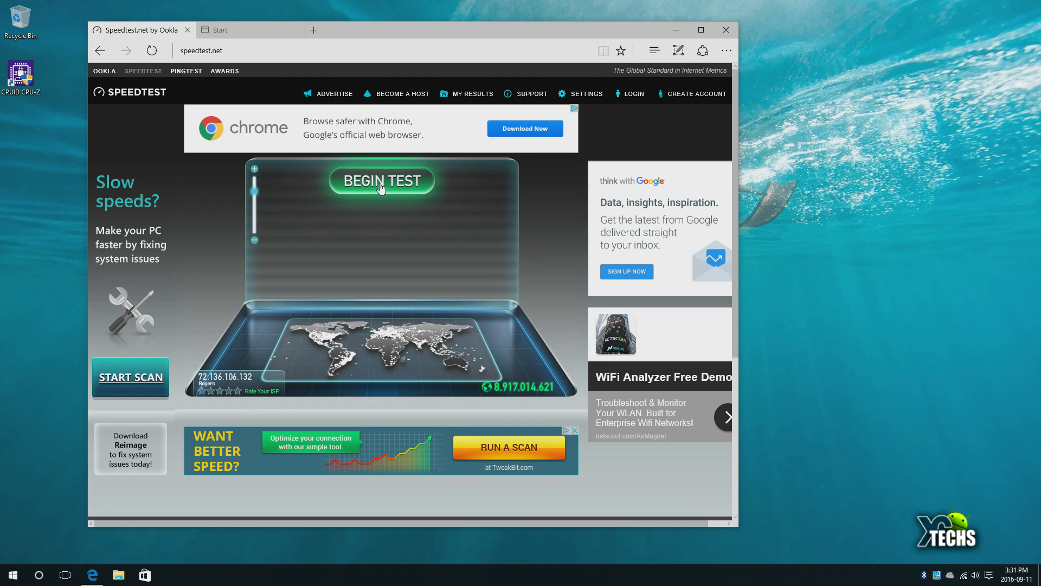
click(382, 181)
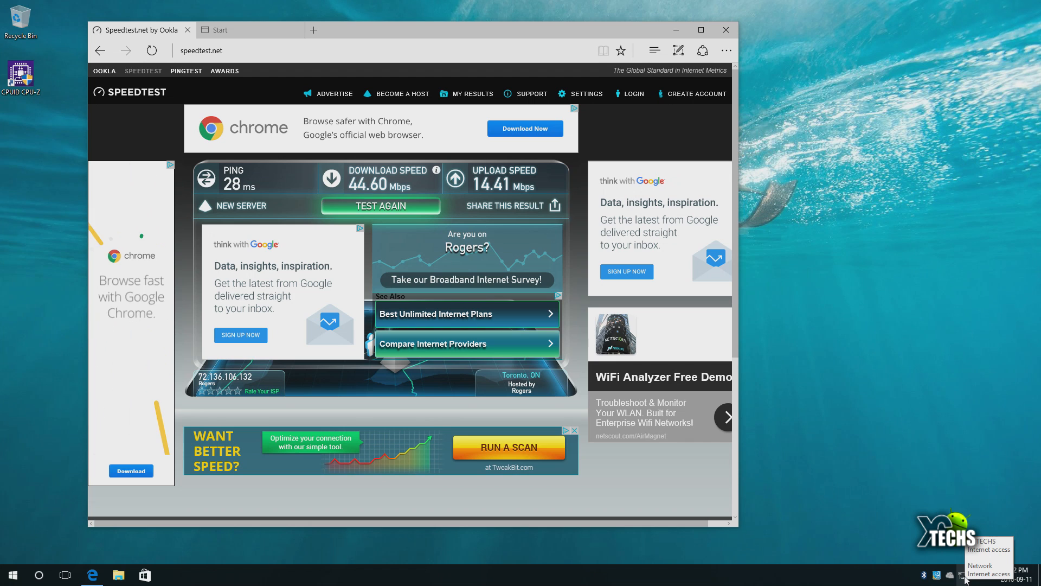
mouse_move(962, 556)
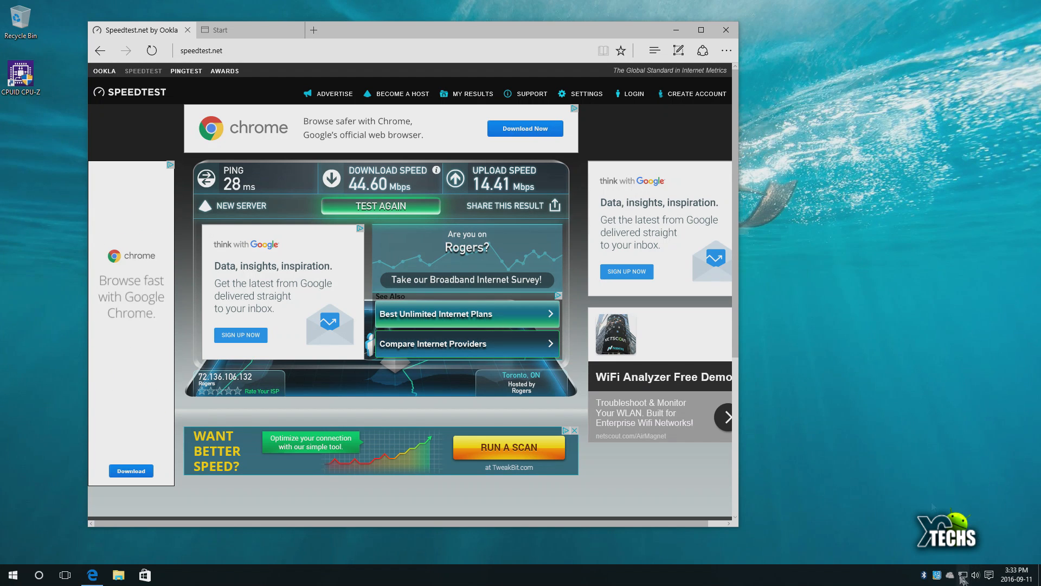
click(962, 575)
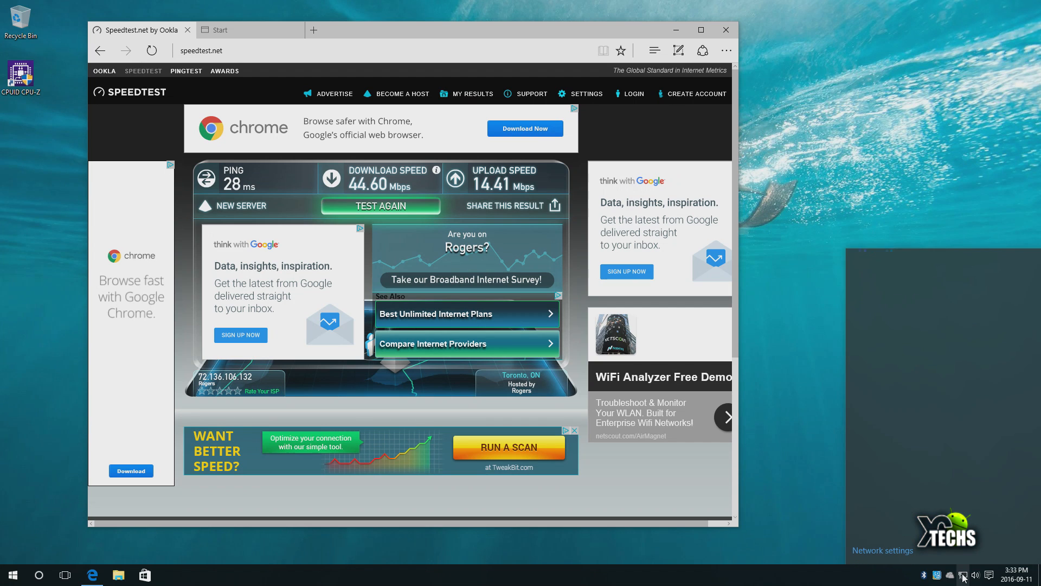
Check the Wi-Fi network list from the system tray, then open the Start menu's live tiles.
click(963, 574)
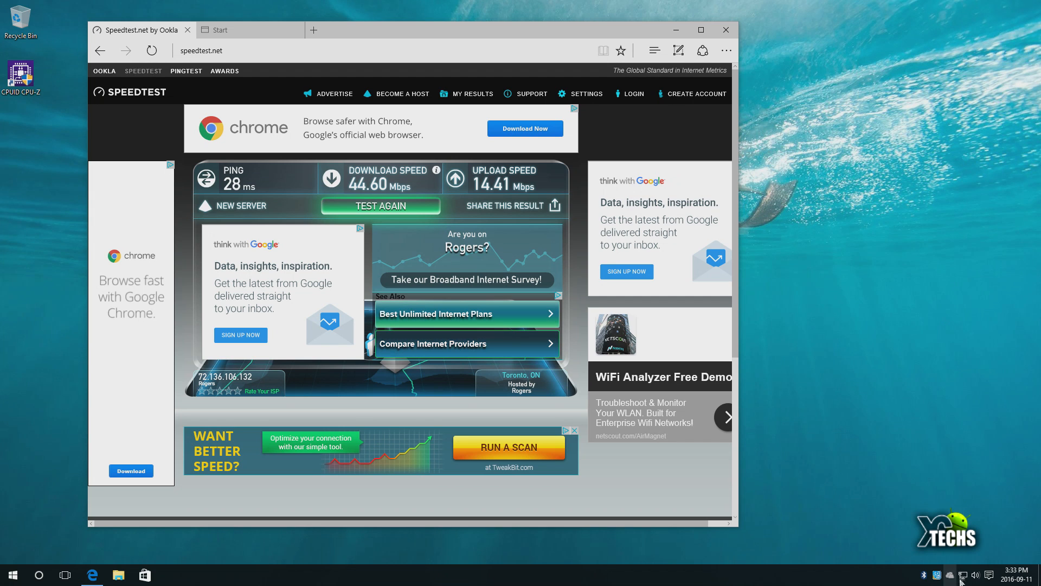
click(962, 574)
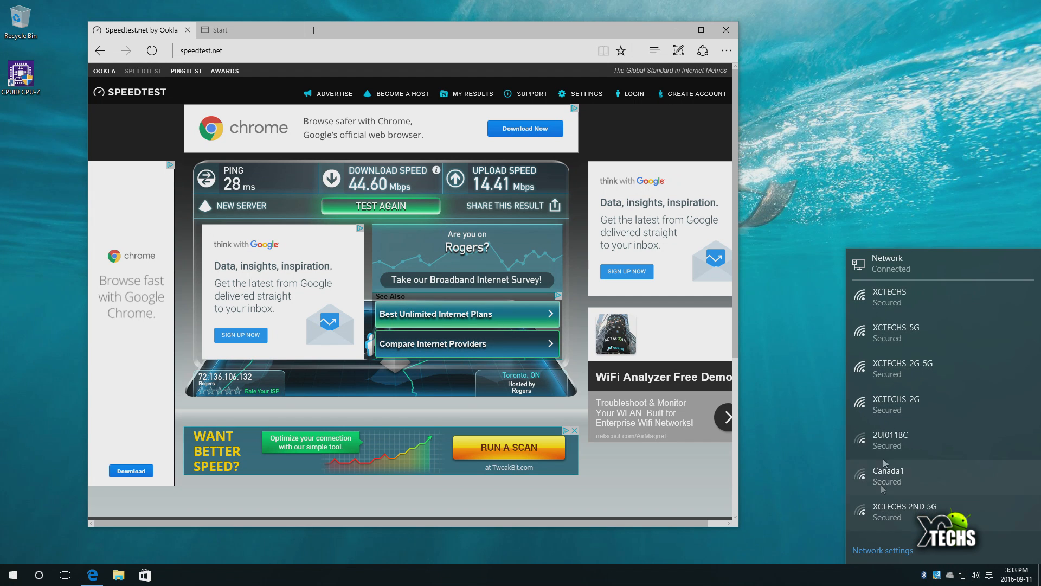
click(841, 226)
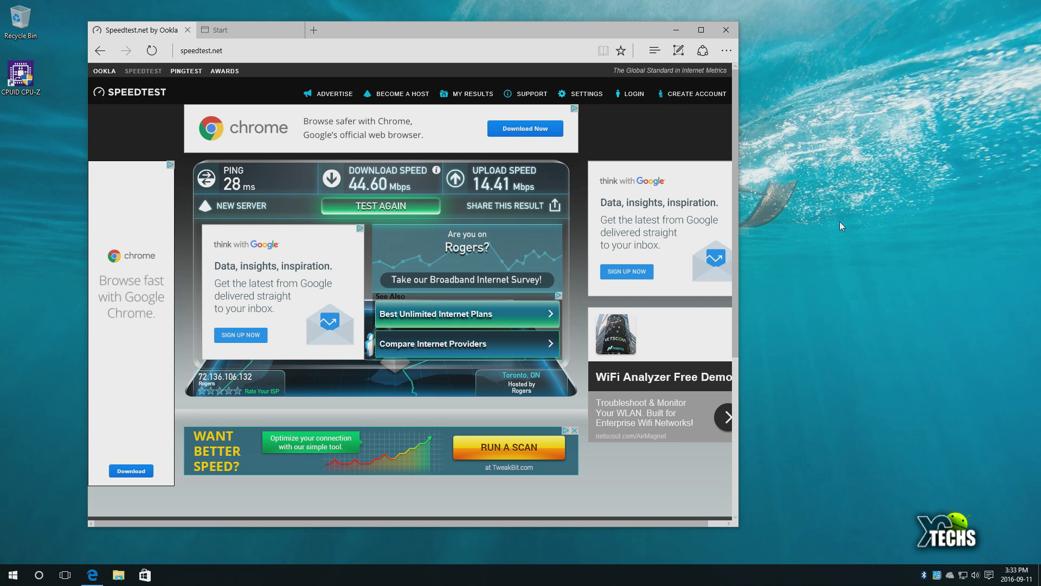
click(381, 206)
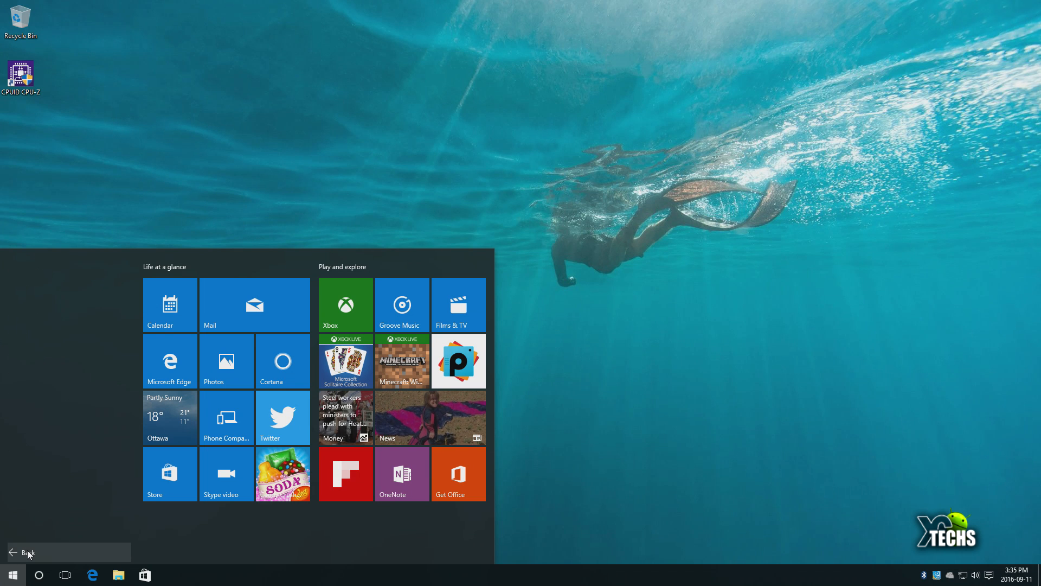
Scroll through the Start menu's All apps list, then bring up the Cortana search panel.
click(26, 552)
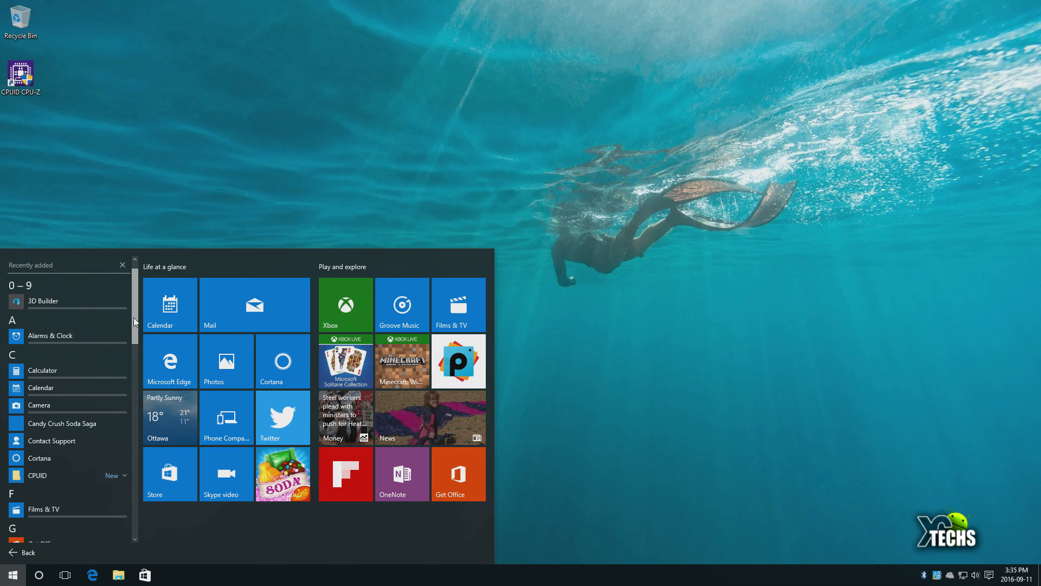
scroll(down, 3)
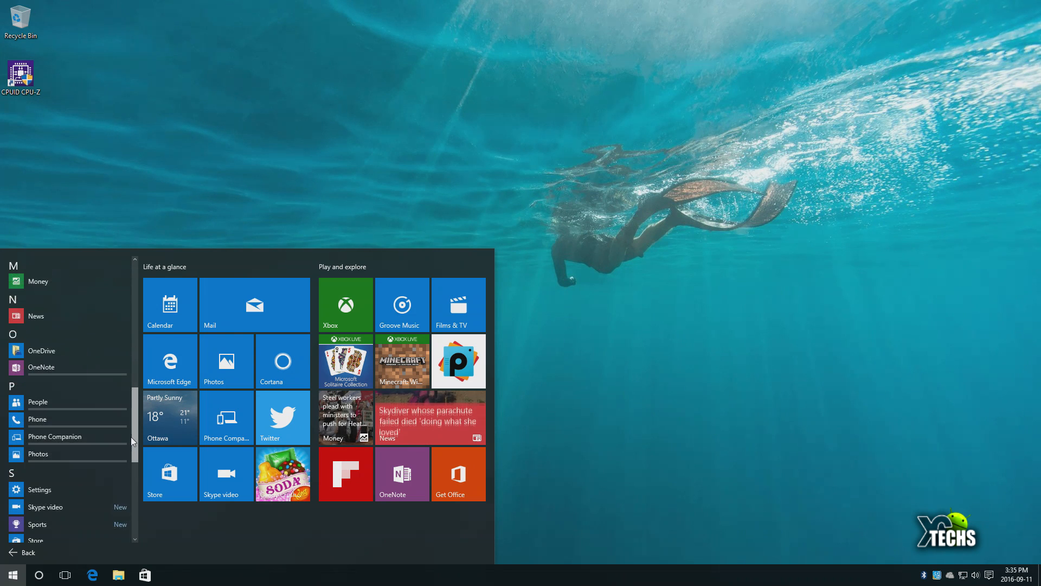
scroll(down, 3)
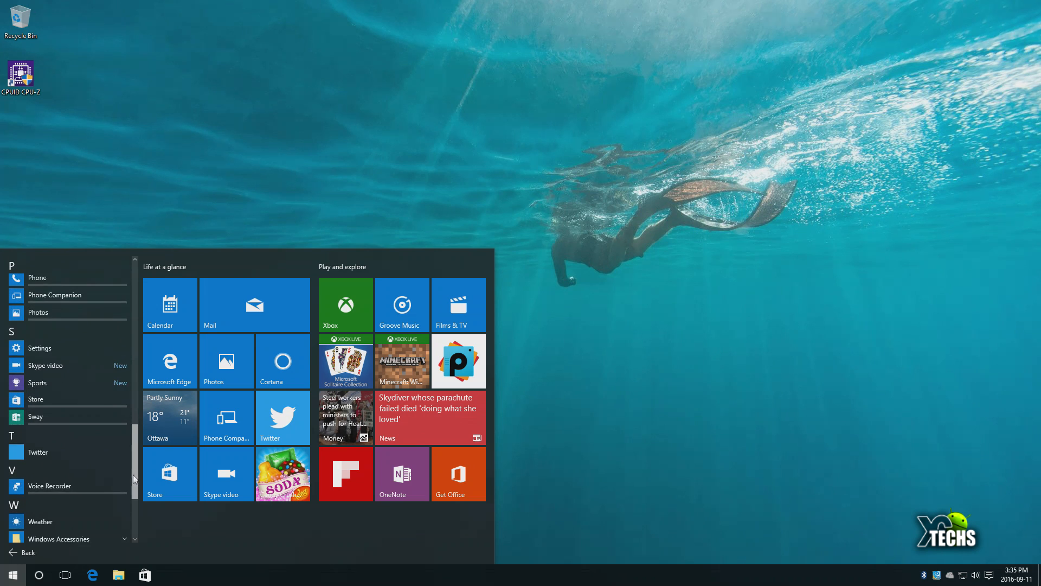
scroll(down, 3)
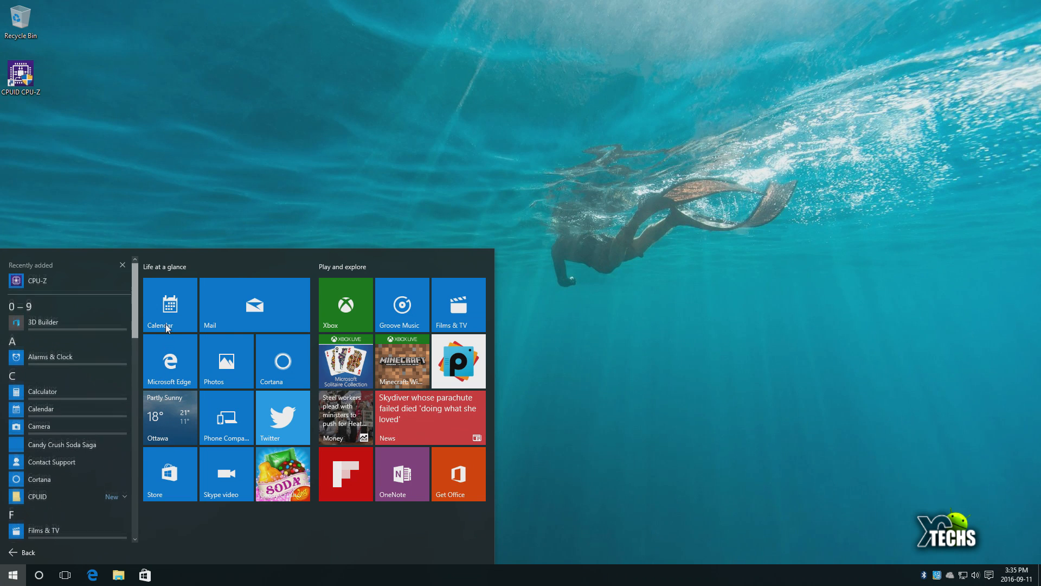
scroll(down, 3)
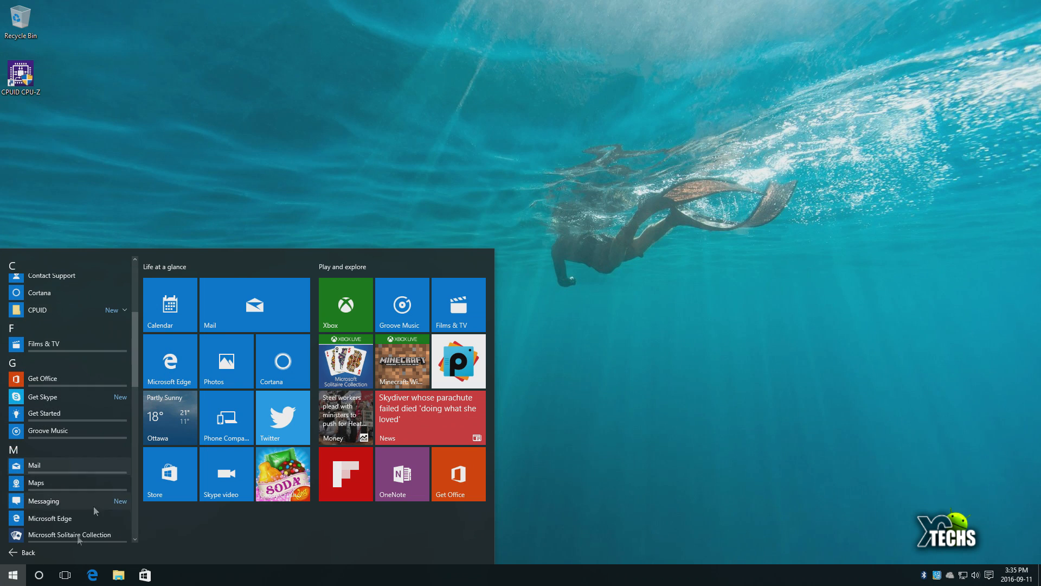
click(39, 574)
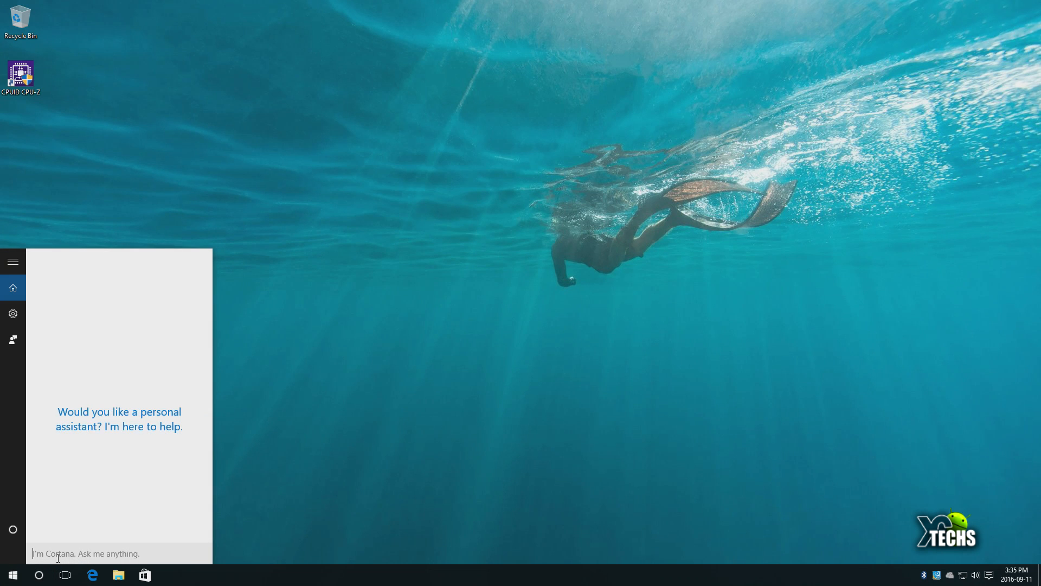
Launch Windows Defender via a 'defe' search, view its Update and History tabs, and return Home.
text(defe)
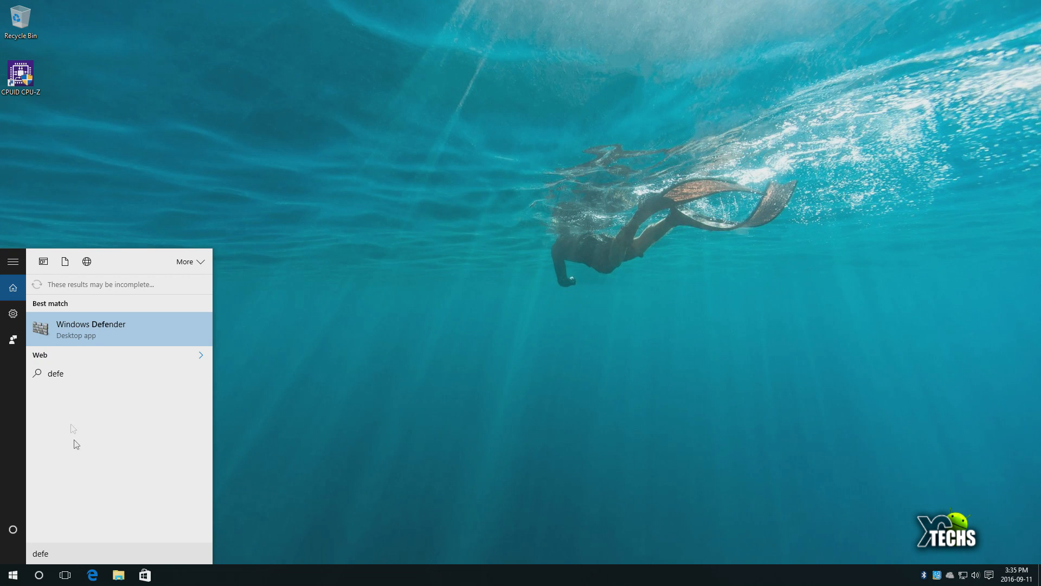
click(91, 328)
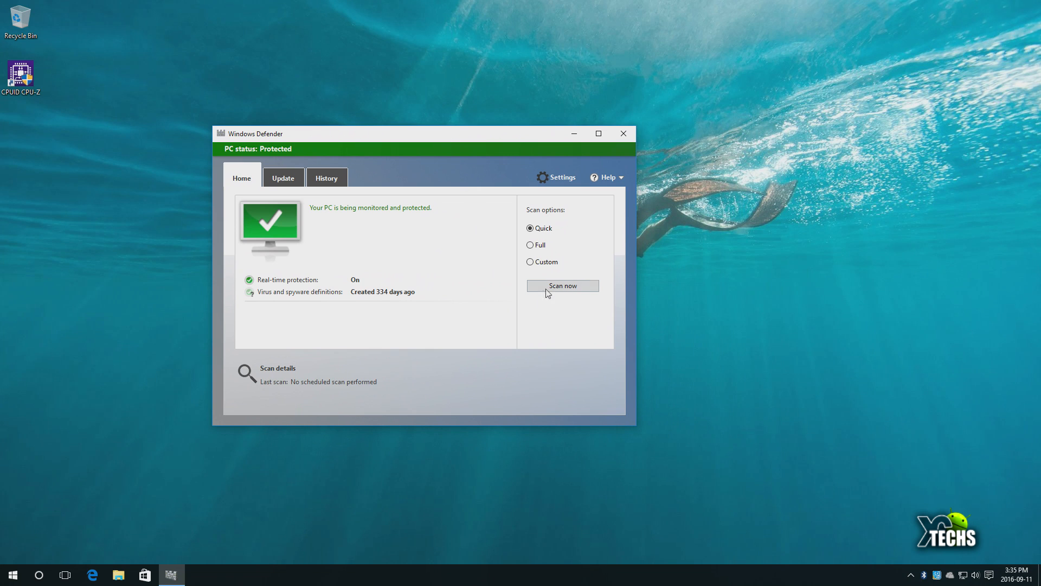
mouse_move(543, 266)
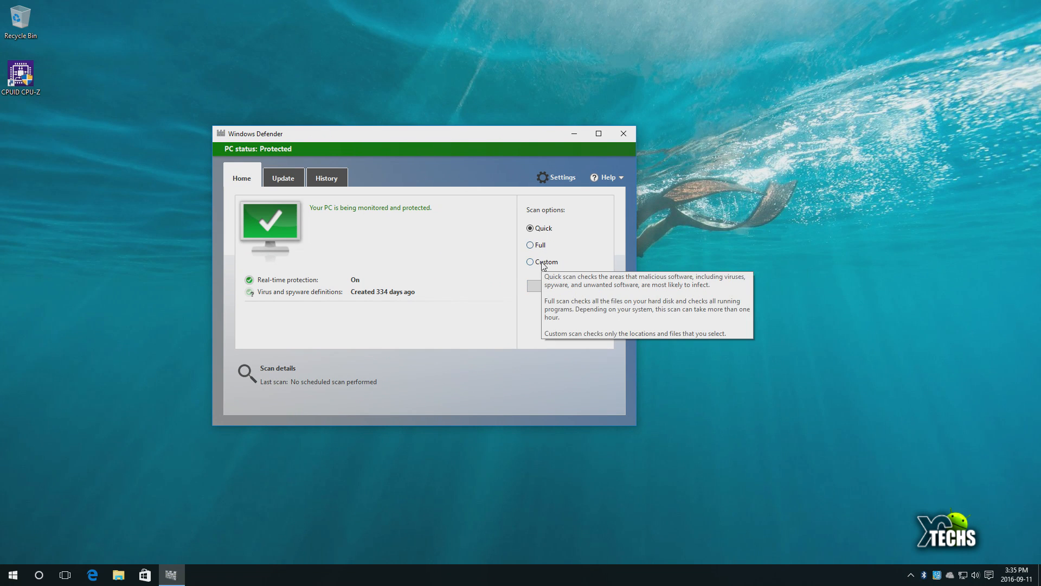
click(283, 178)
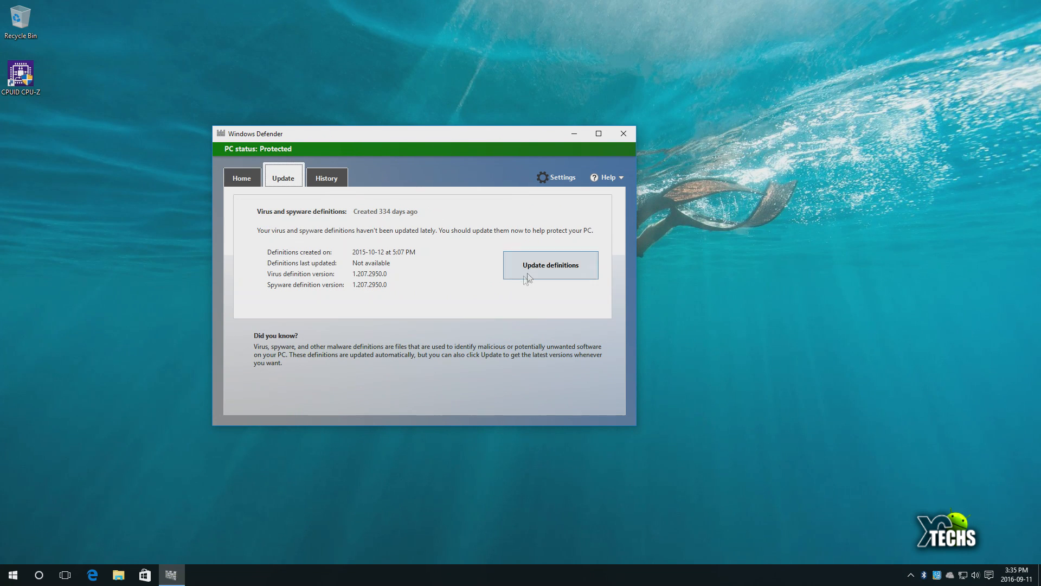
click(326, 177)
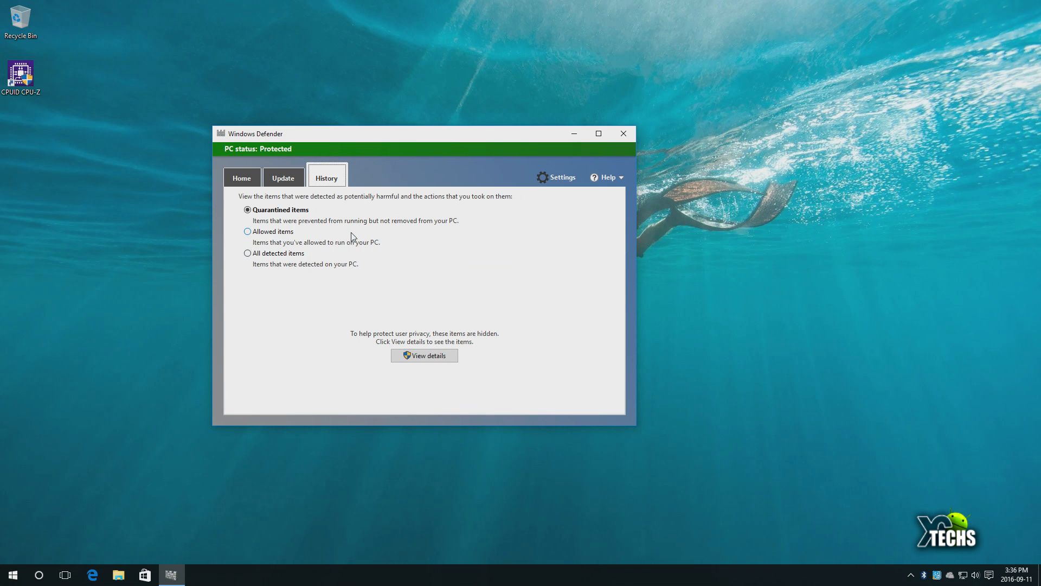
click(241, 177)
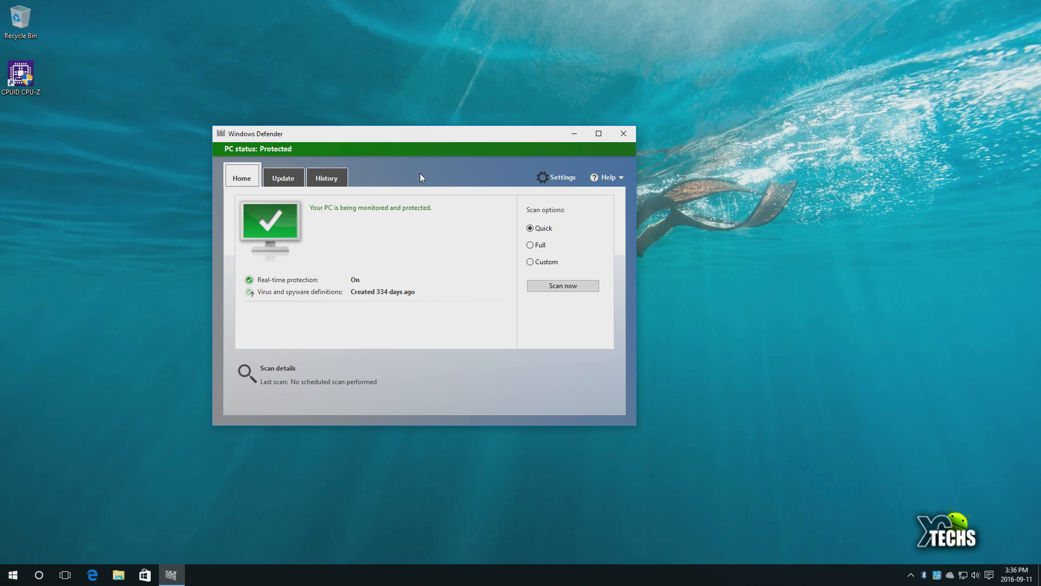